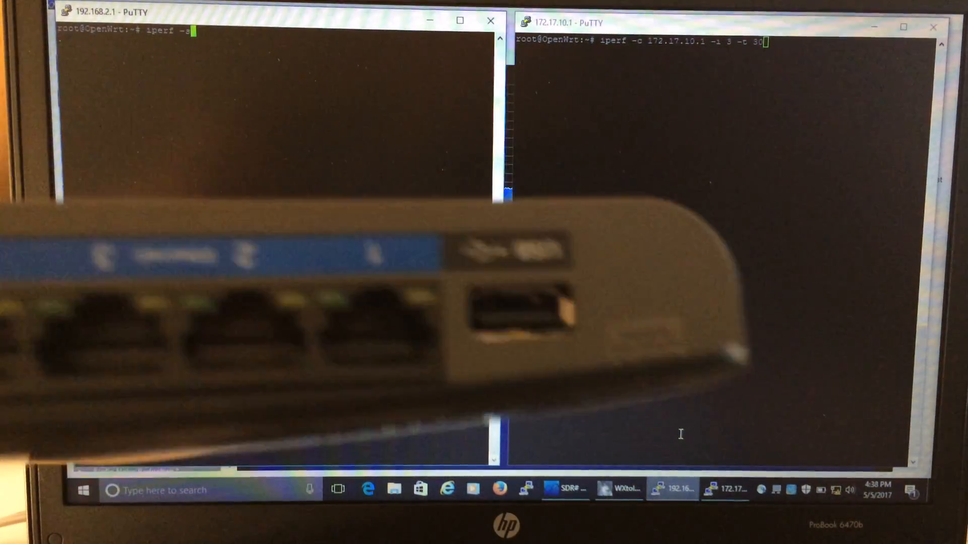
Run a 30-second iperf test to 172.17.10.138 (~68.8 Mbits/sec), then stop and clear the server.
key(Return)
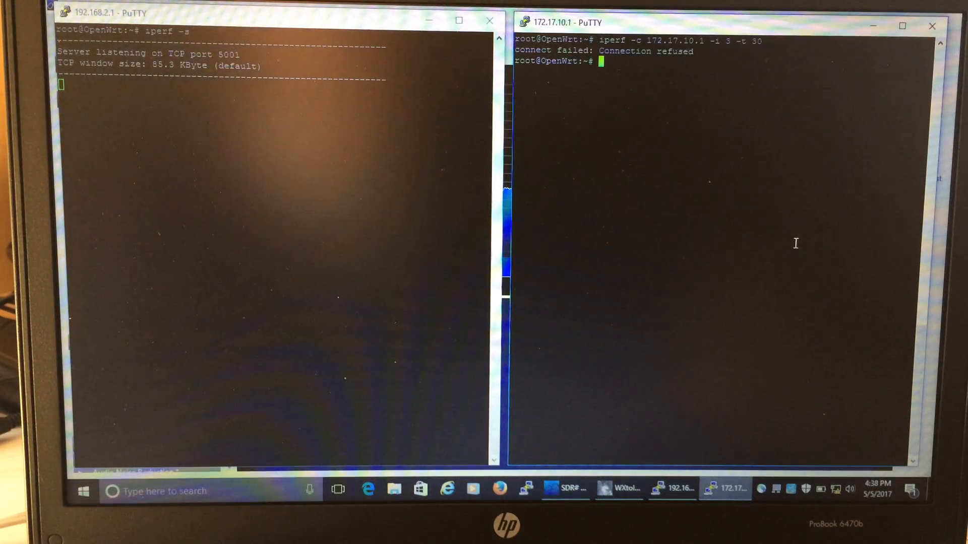
text(iperf -c 172.17.10.1 -i 3 -t 30)
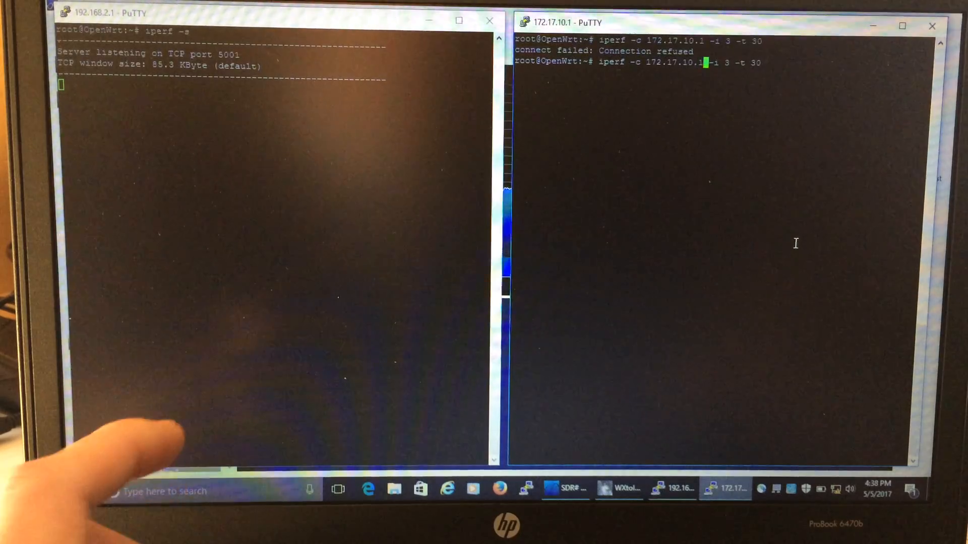
text(38)
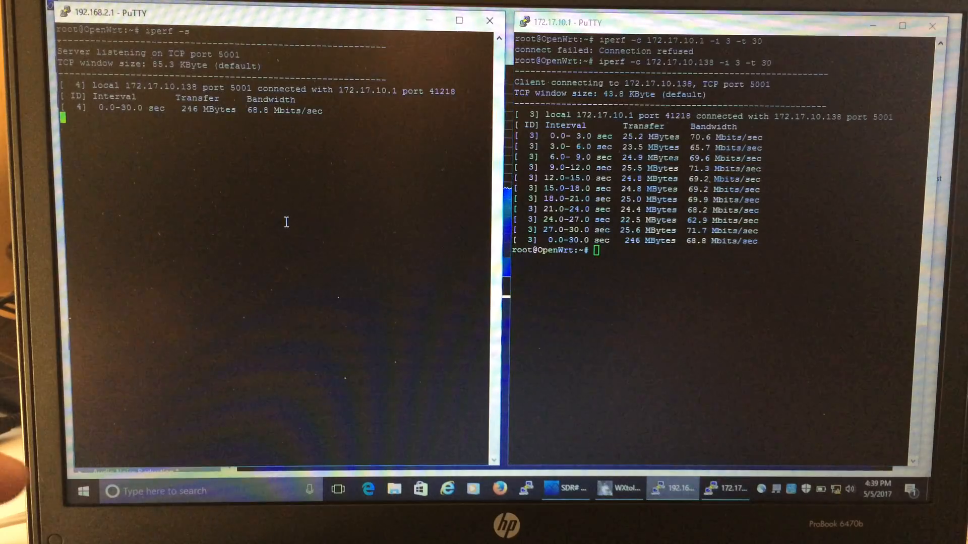
key(ctrl+c)
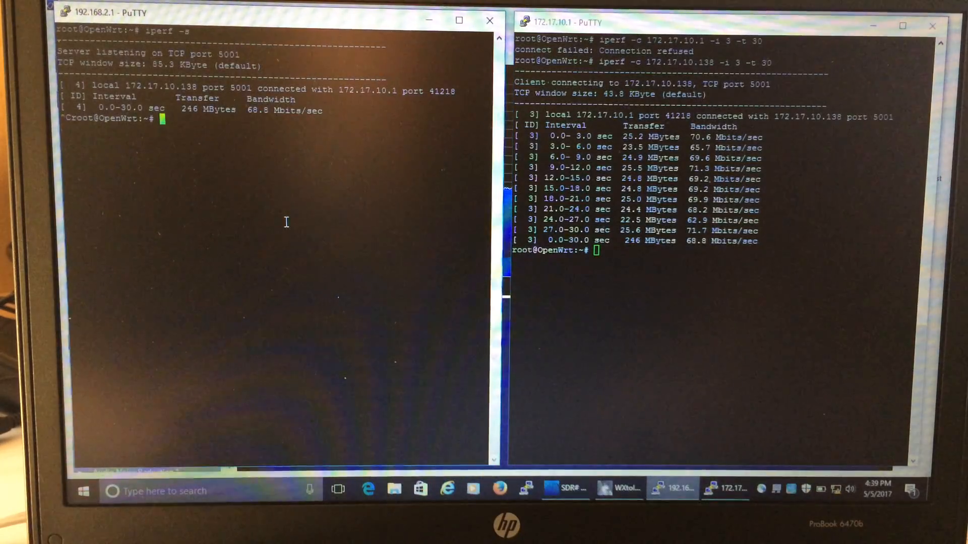
text(clear)
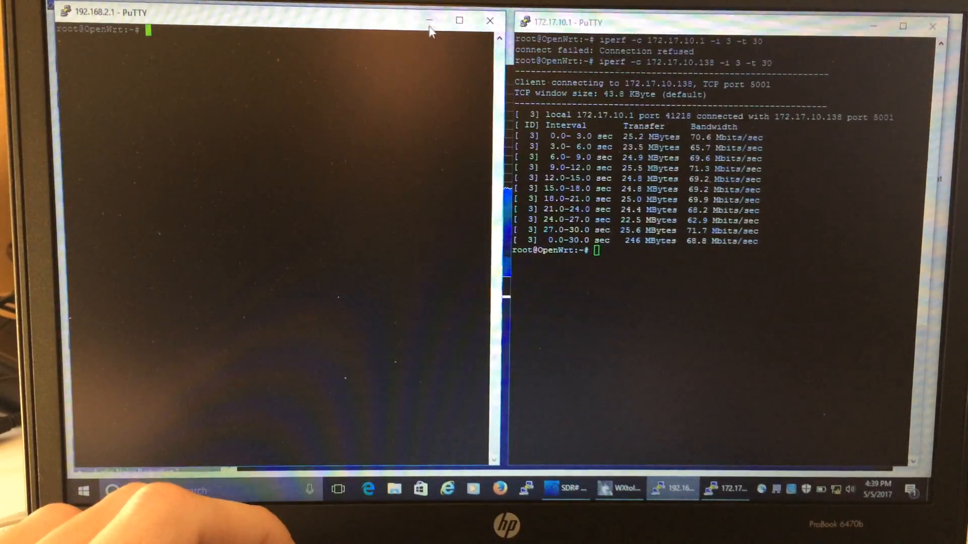
Hide the 192.168.2.1 terminal and start the rtl_tcp radio server in the 172.17.10.1 session.
click(564, 489)
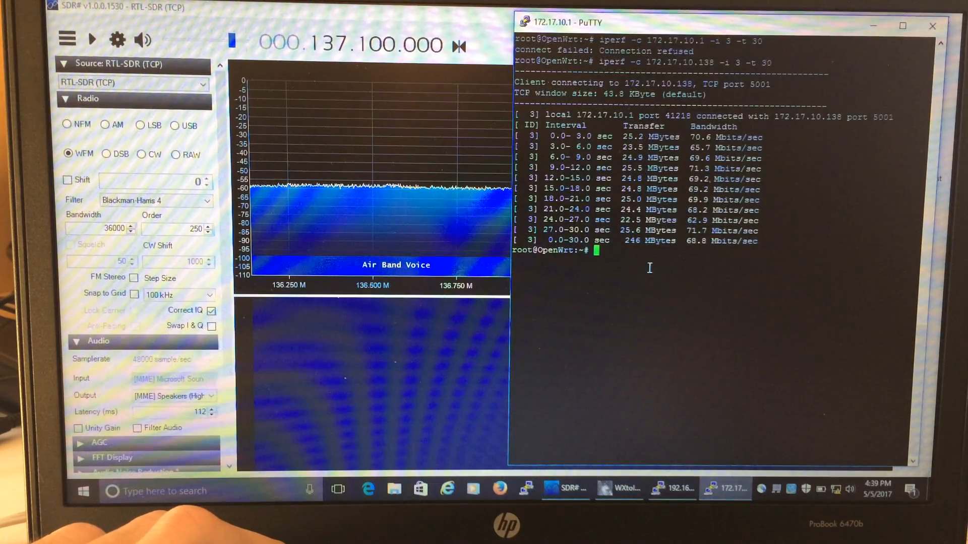
mouse_move(812, 204)
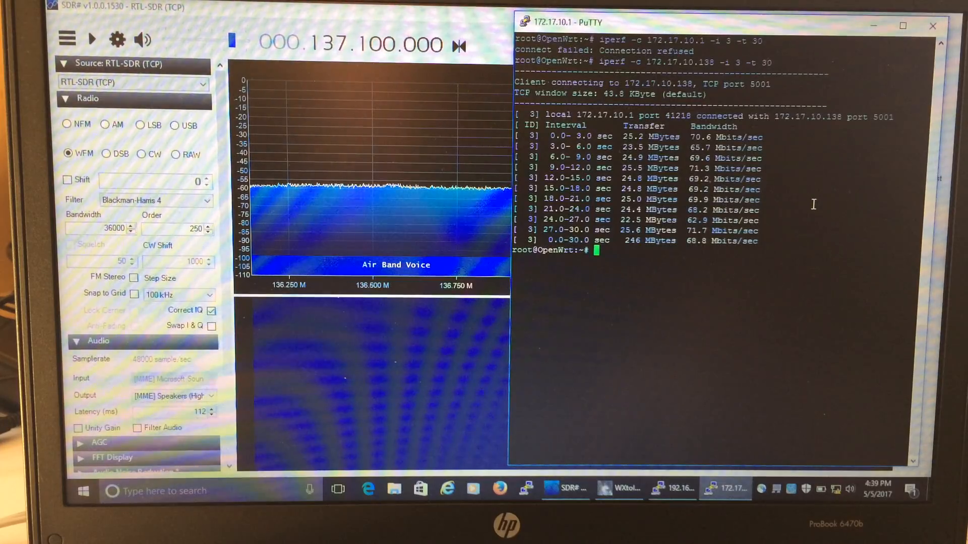
text(rtl)
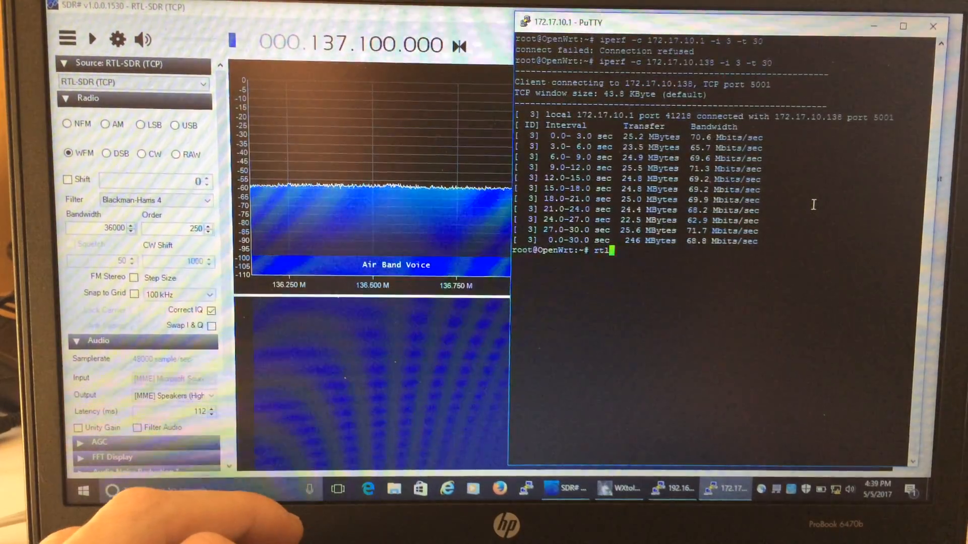
text(iperf -c 172.17.10.138 -i 3 -t 30)
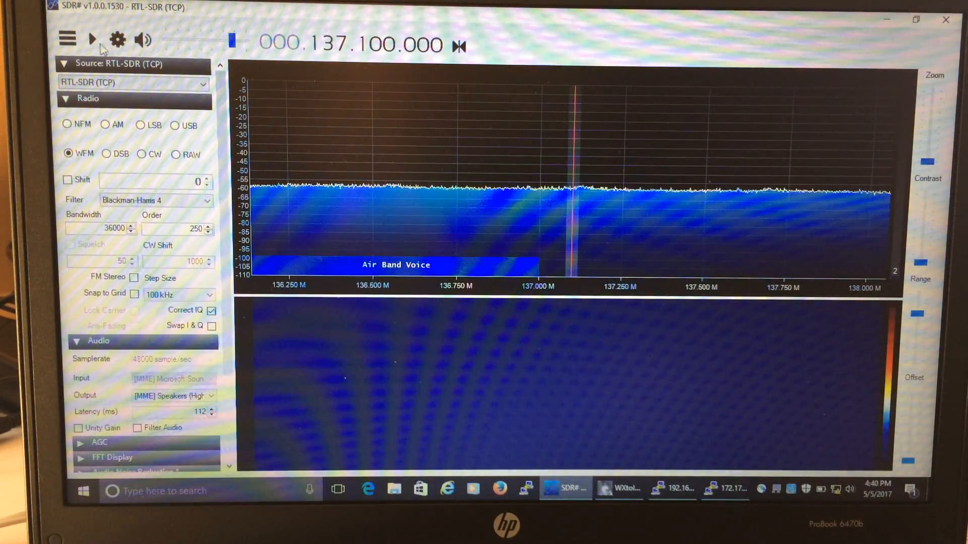
Restart SDR# streaming with audio output set to [MME] CABLE Input, then bring up WXtoImg.
click(92, 39)
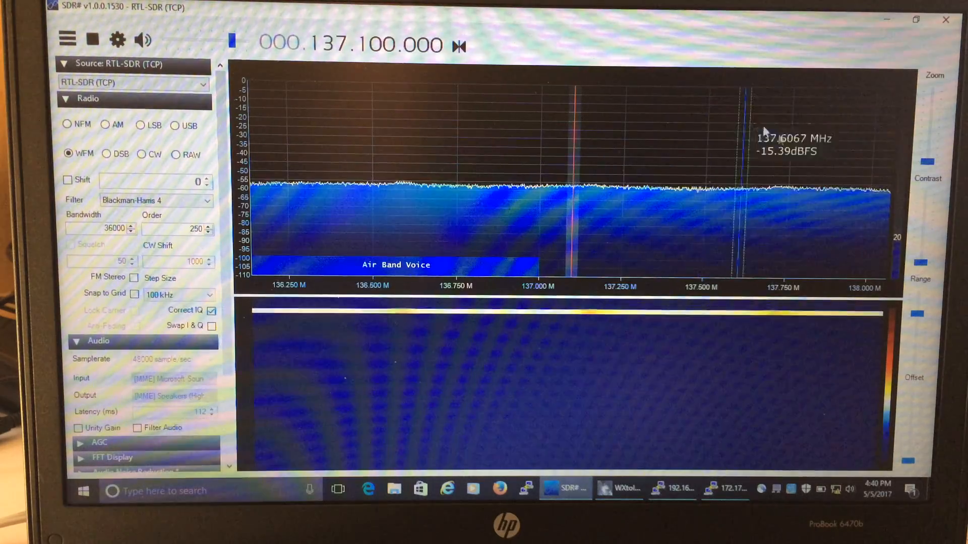
drag(917, 159, 918, 163)
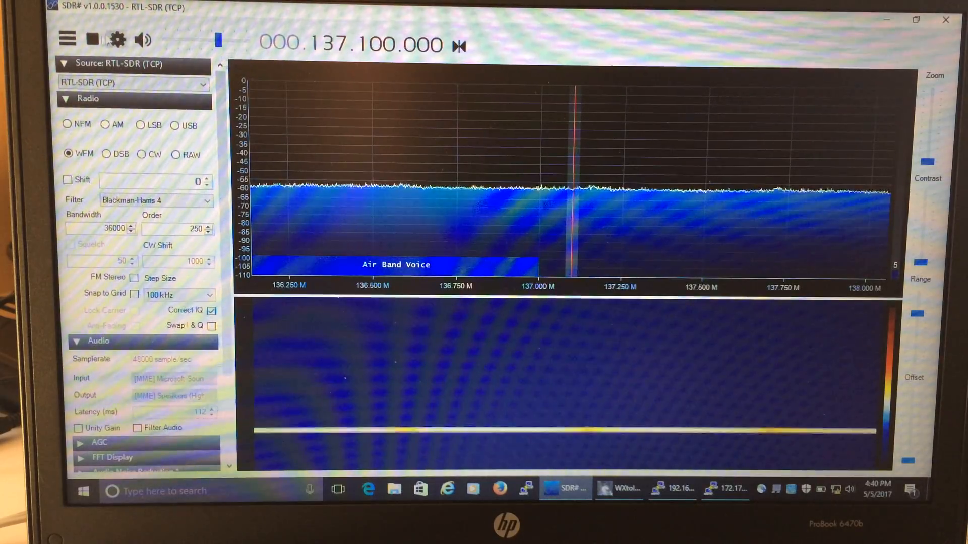
click(91, 39)
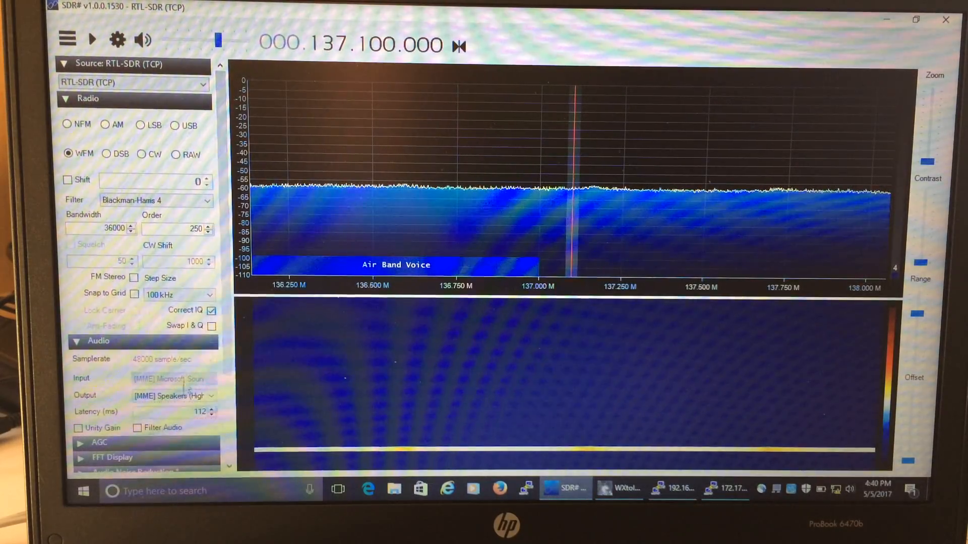
click(173, 395)
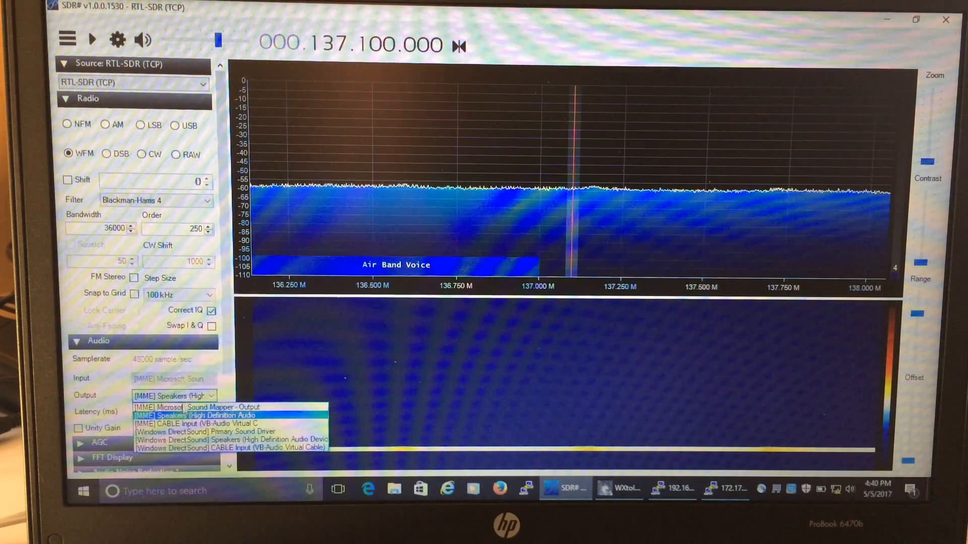
click(198, 424)
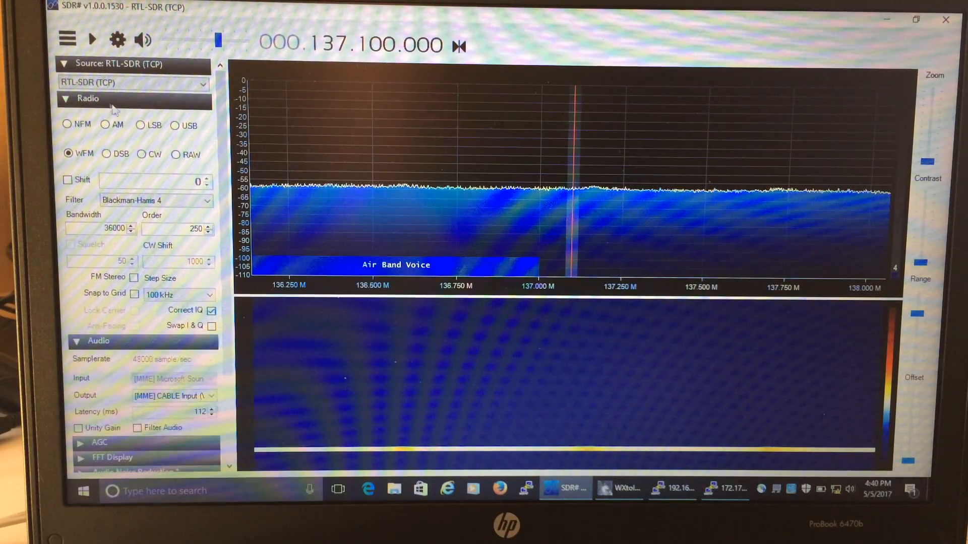
click(92, 39)
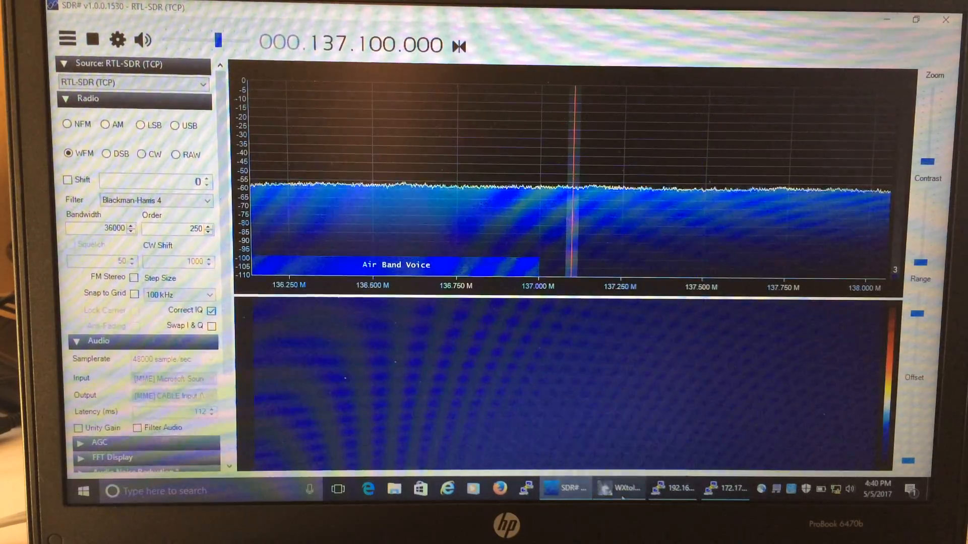
click(619, 490)
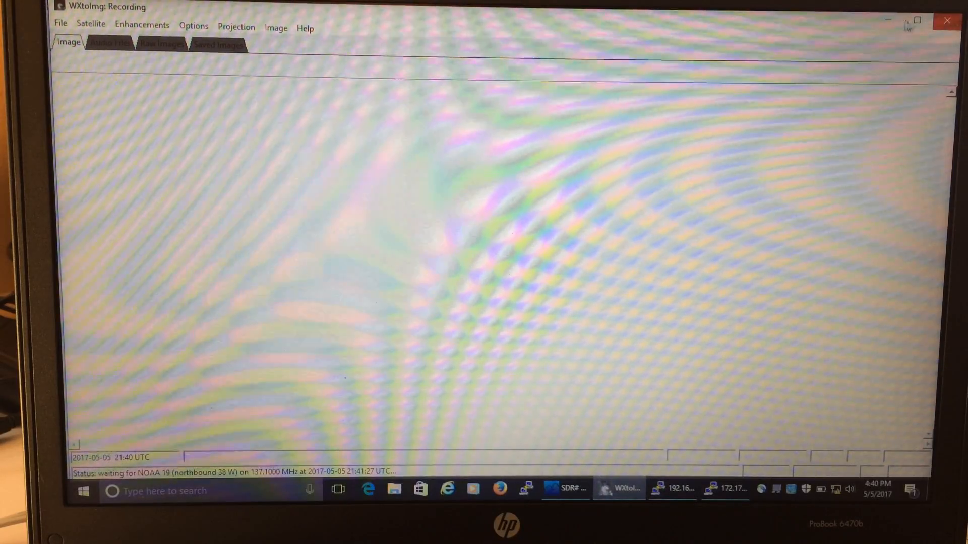
Minimize WXtoImg while it waits for the NOAA 19 pass at 137.1000 MHz.
click(563, 488)
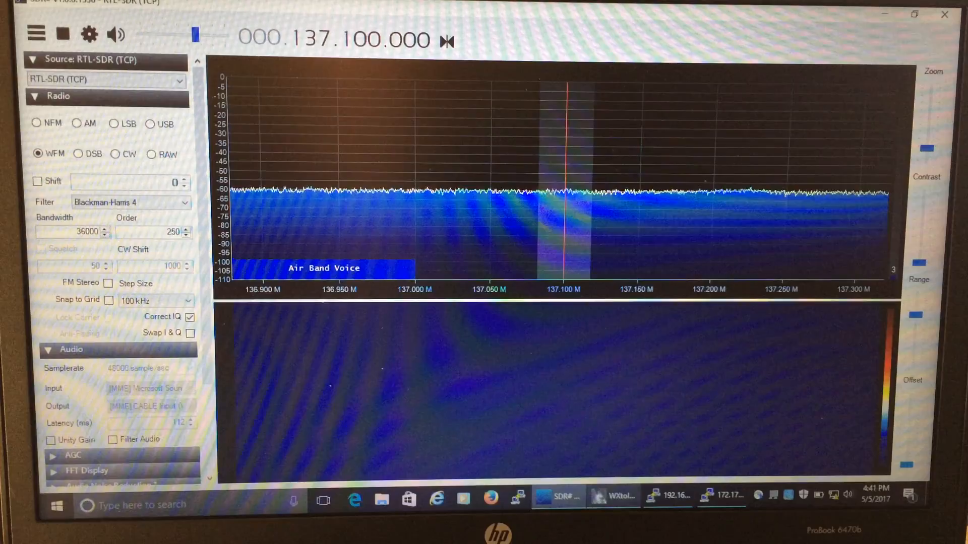
Bring up WXtoImg to confirm NOAA 19 is recording, then minimize it again.
click(612, 498)
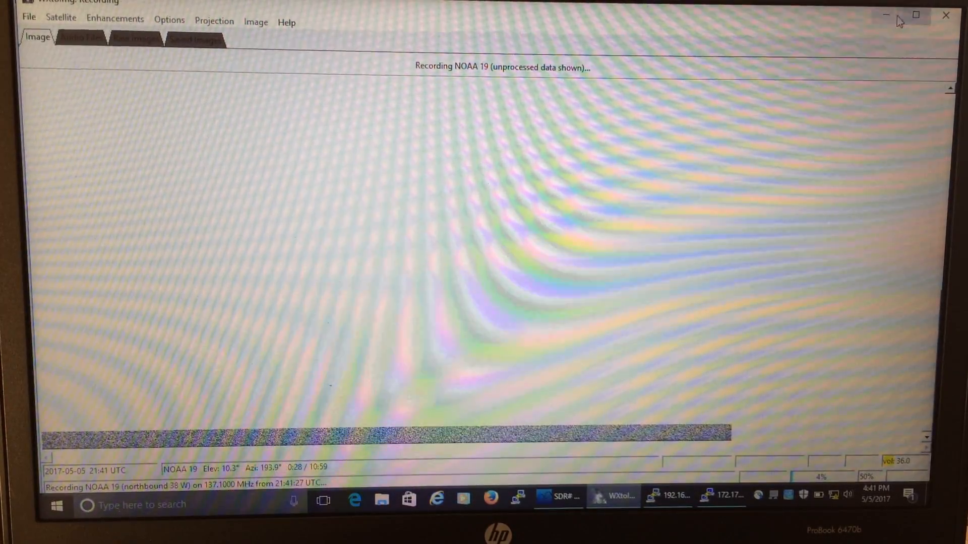
mouse_move(885, 17)
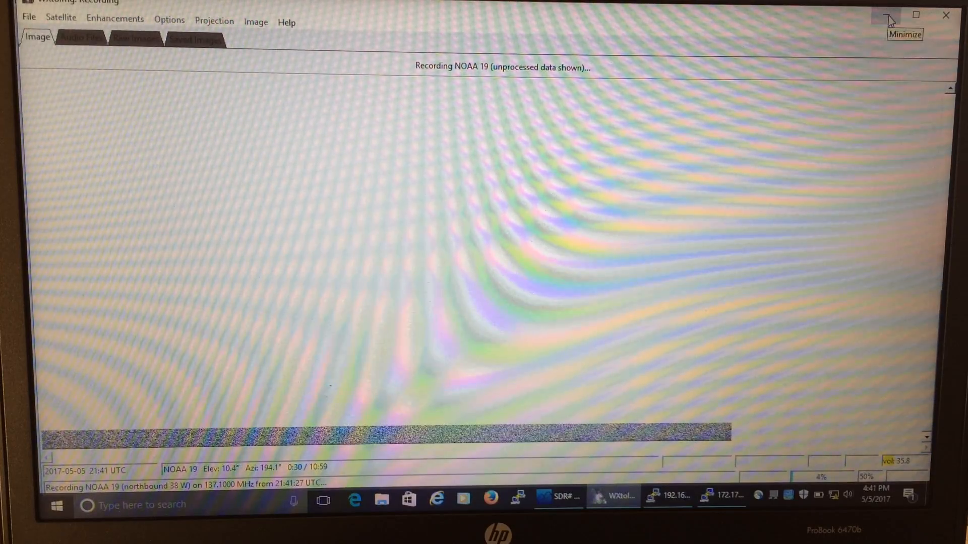
click(557, 498)
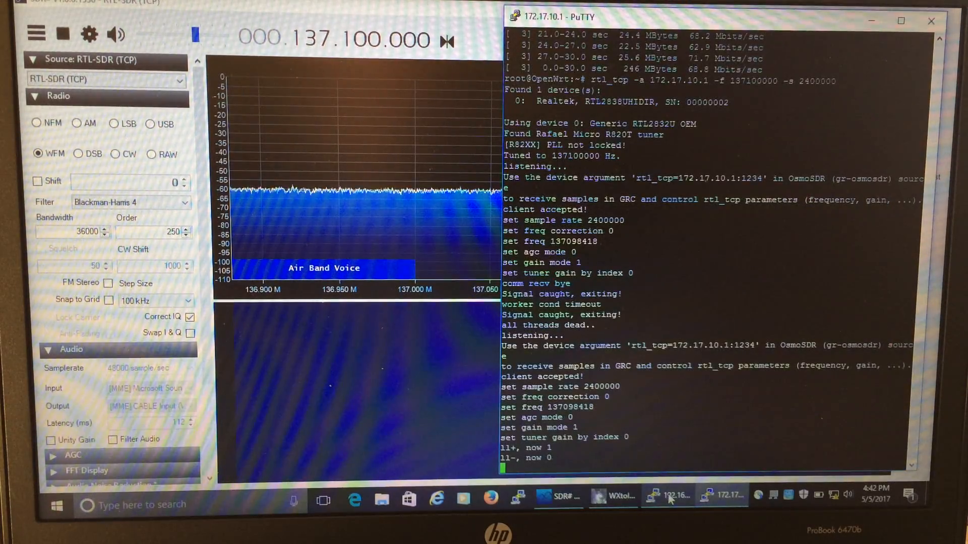
Minimize the PuTTY rtl_tcp terminal so SDR# at 137.100 MHz is in front.
click(667, 495)
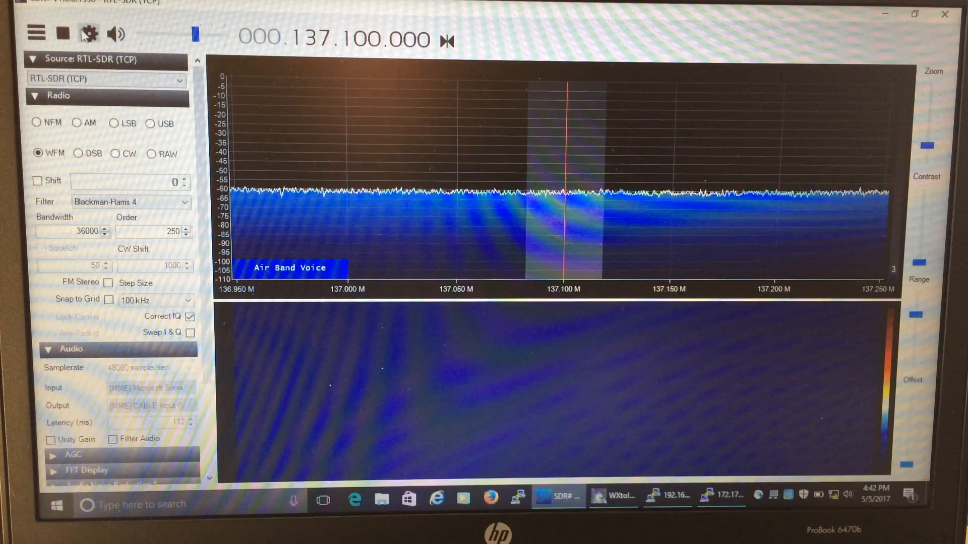
click(88, 33)
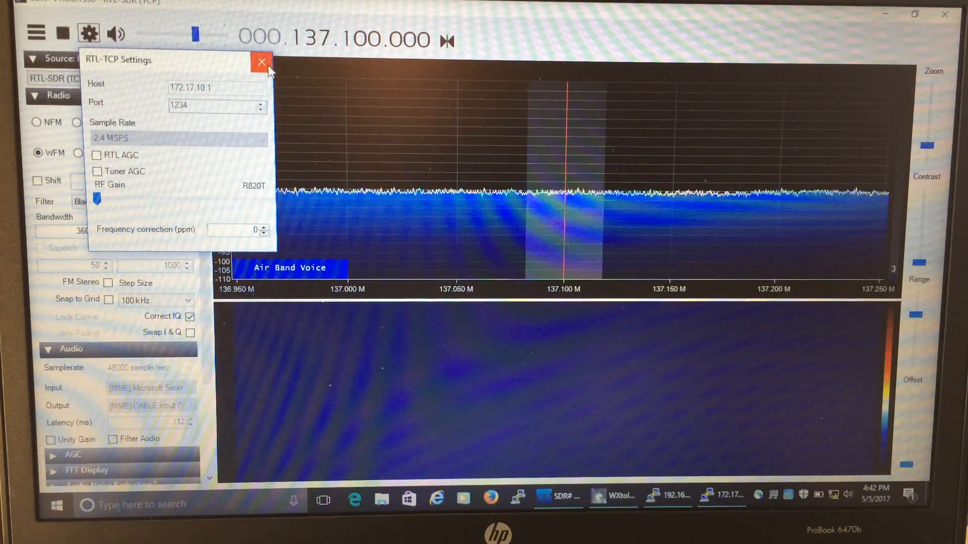
click(261, 62)
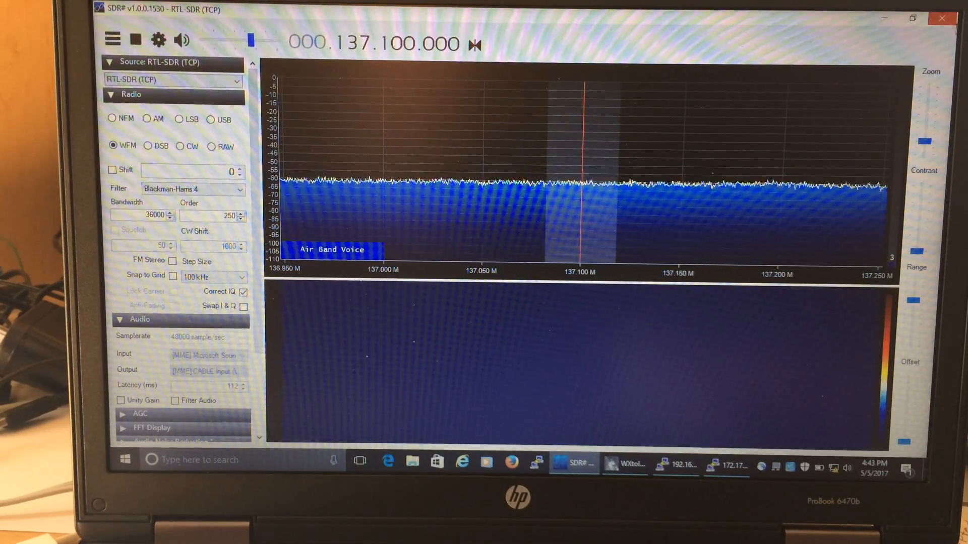
Tune the SDR# receiver to 137.100 MHz.
drag(924, 151, 924, 141)
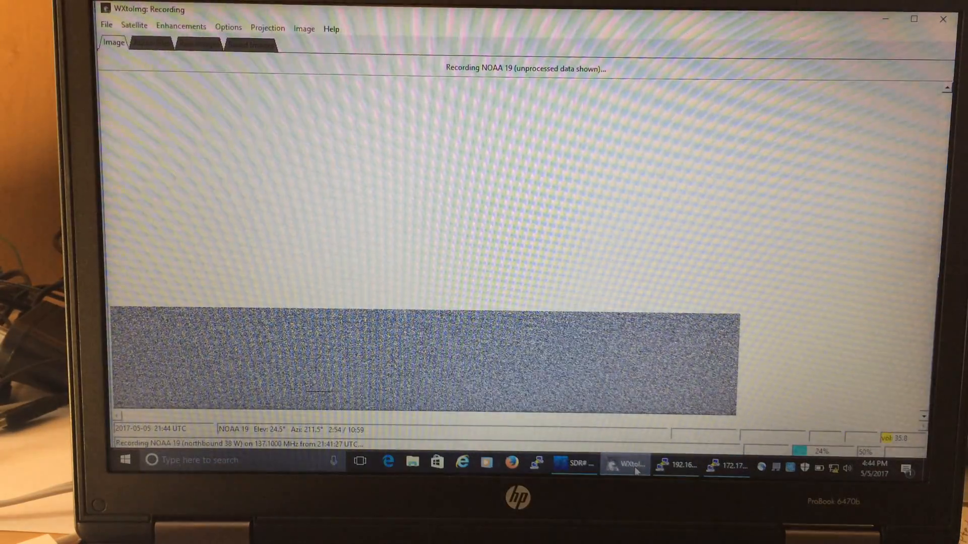
Return to SDR# and raise the RTL-TCP RF gain to maximum in the source settings.
click(571, 465)
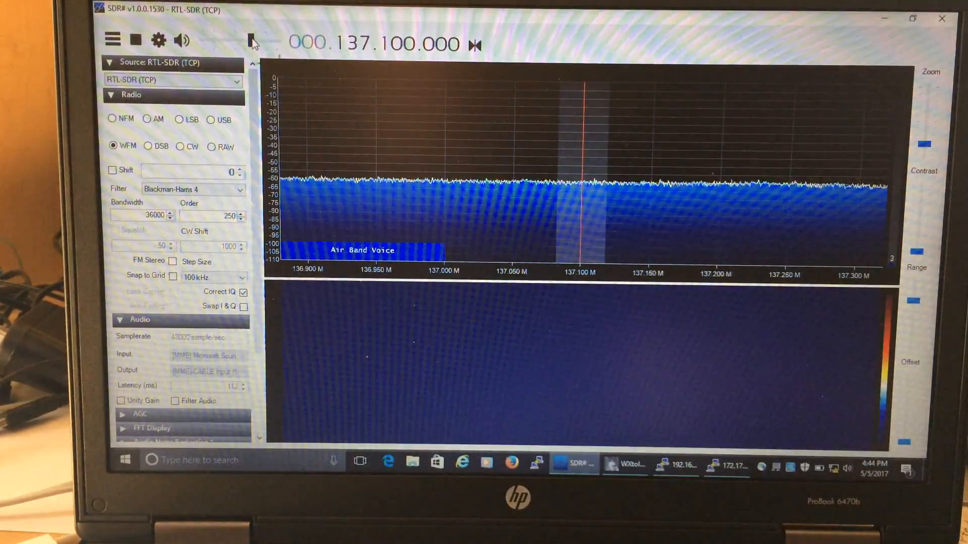
click(158, 40)
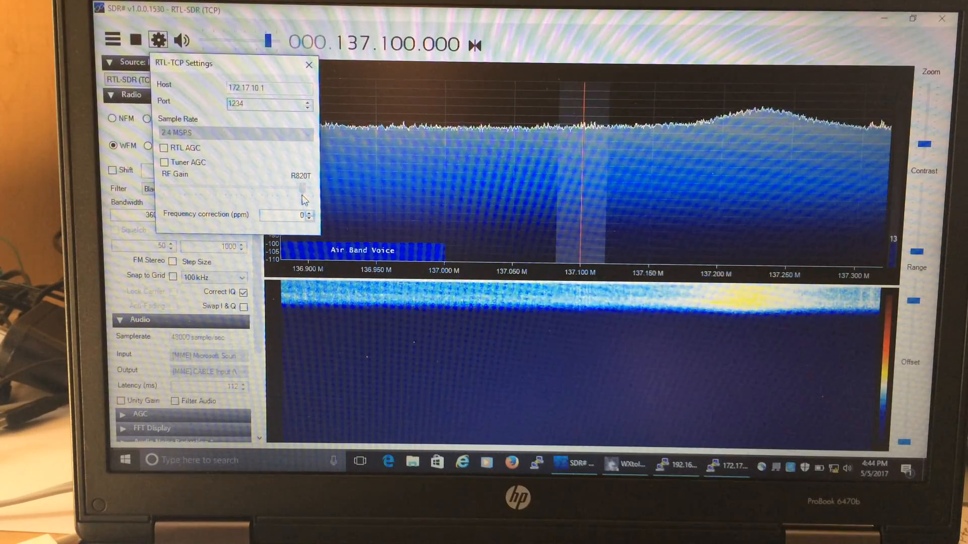
click(309, 64)
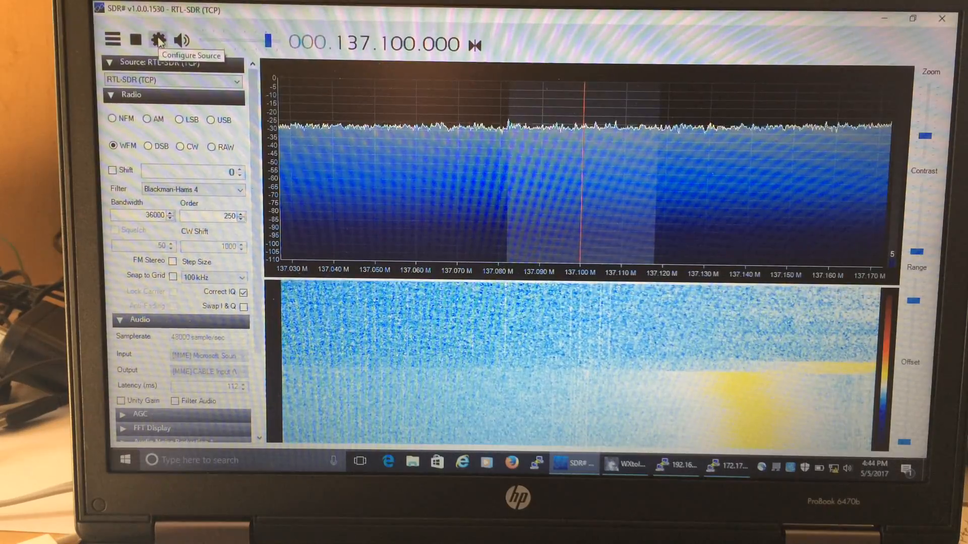
click(157, 40)
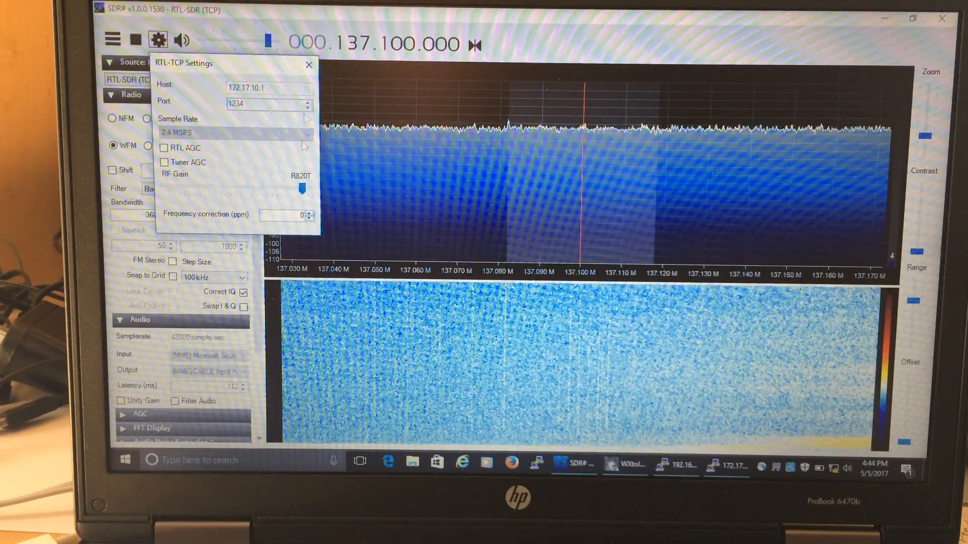
click(309, 64)
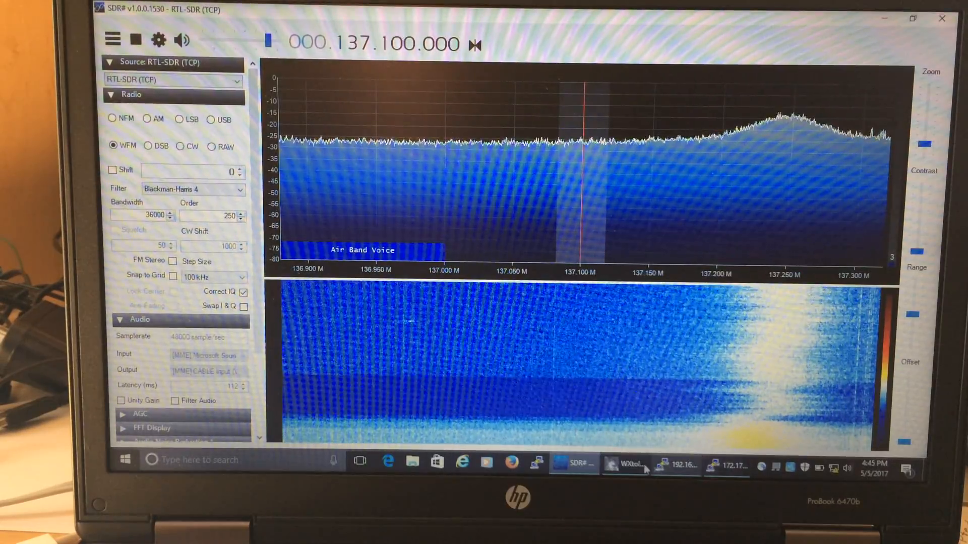
Bring WXtoImg forward to view the NOAA 19 recording at 4:30 of 10:59.
click(625, 463)
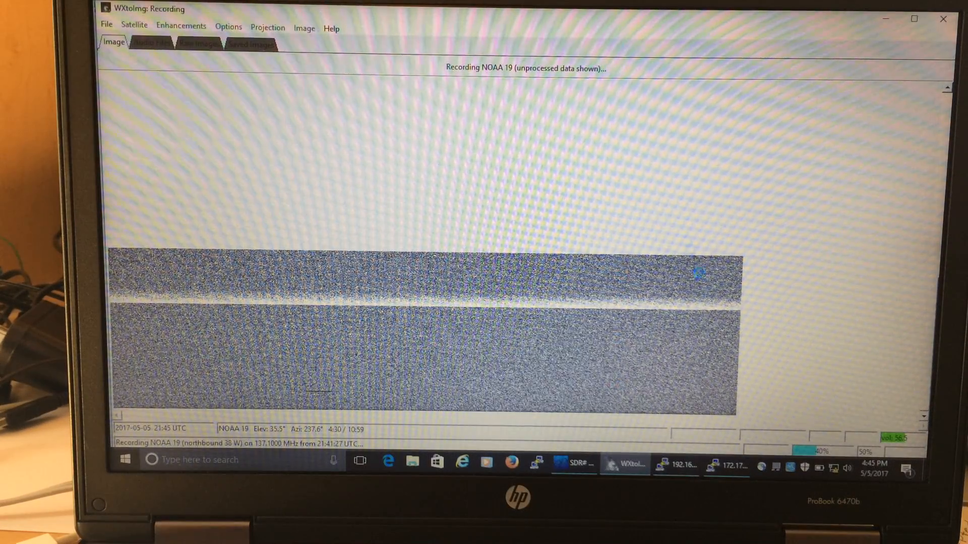
mouse_move(570, 464)
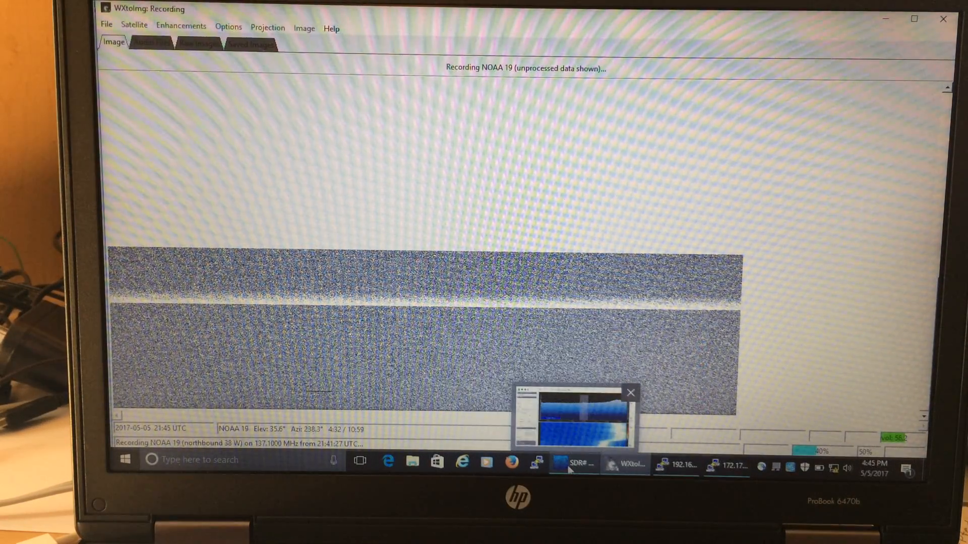
Switch to SDR#, readjust the RTL-TCP RF Gain slider, and close the source settings.
click(571, 464)
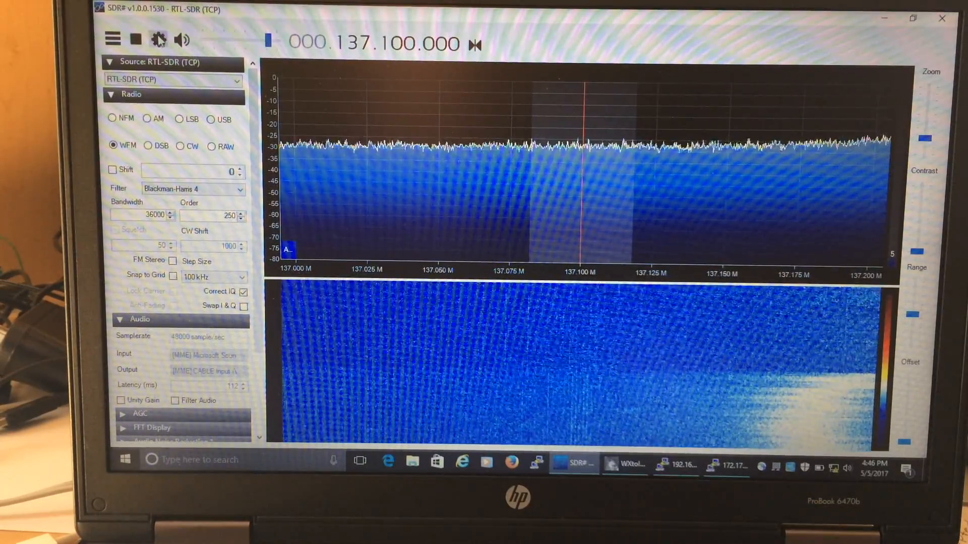
mouse_move(159, 39)
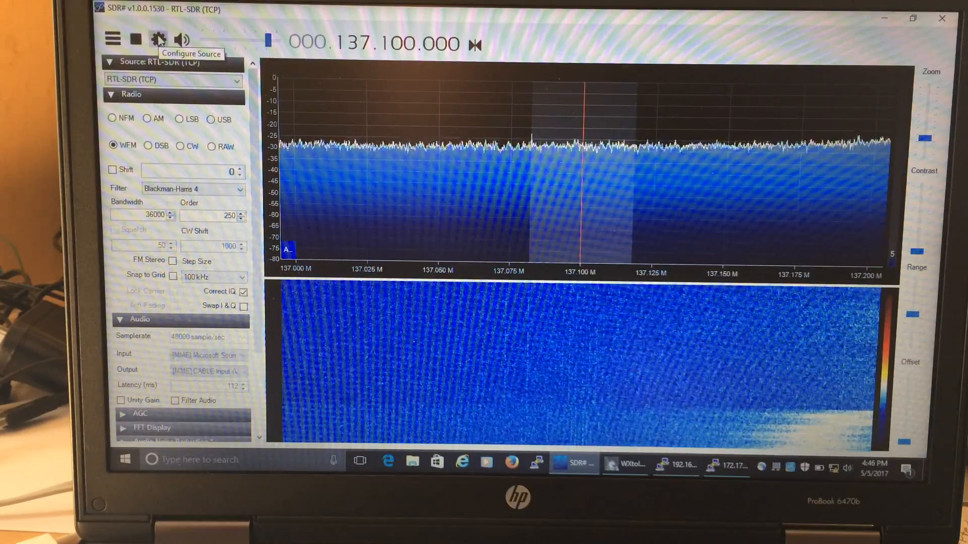
click(158, 39)
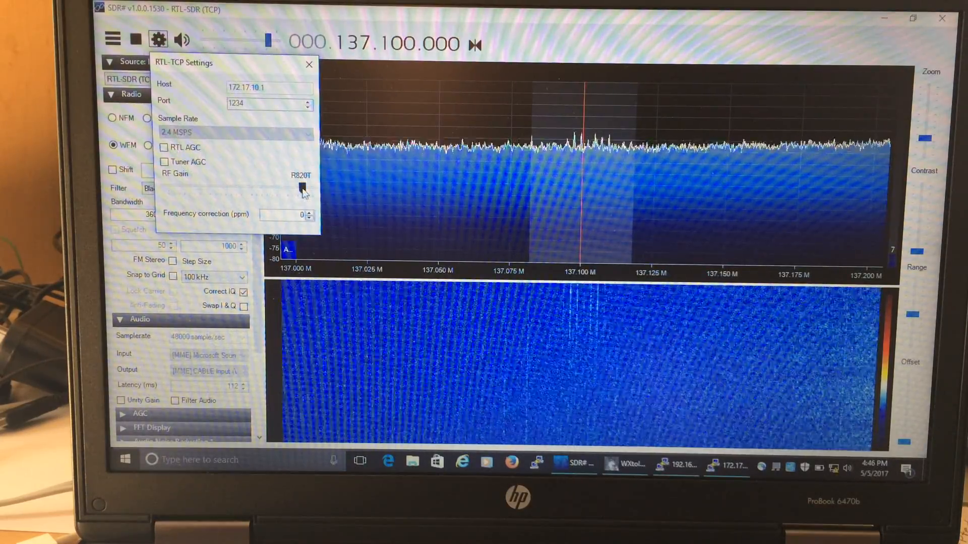
drag(304, 187, 298, 185)
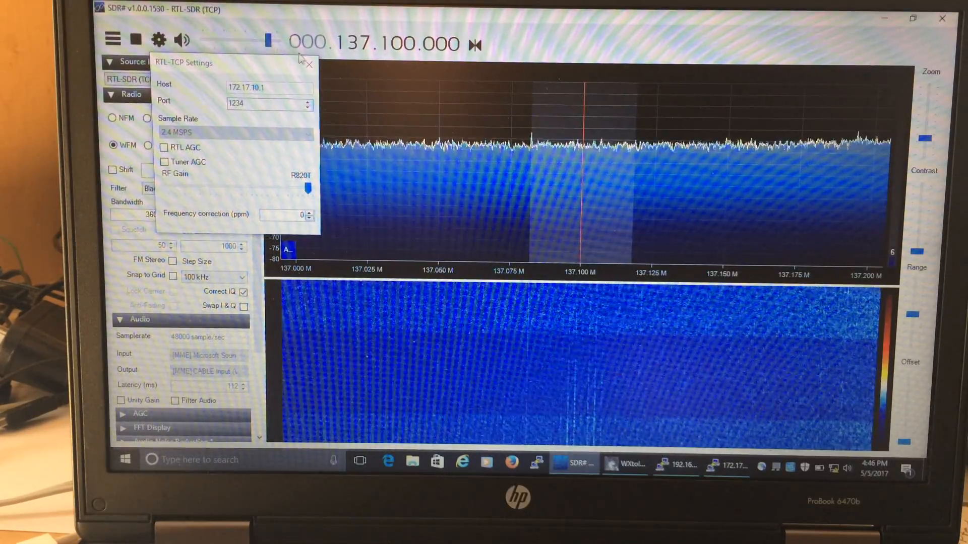
click(309, 65)
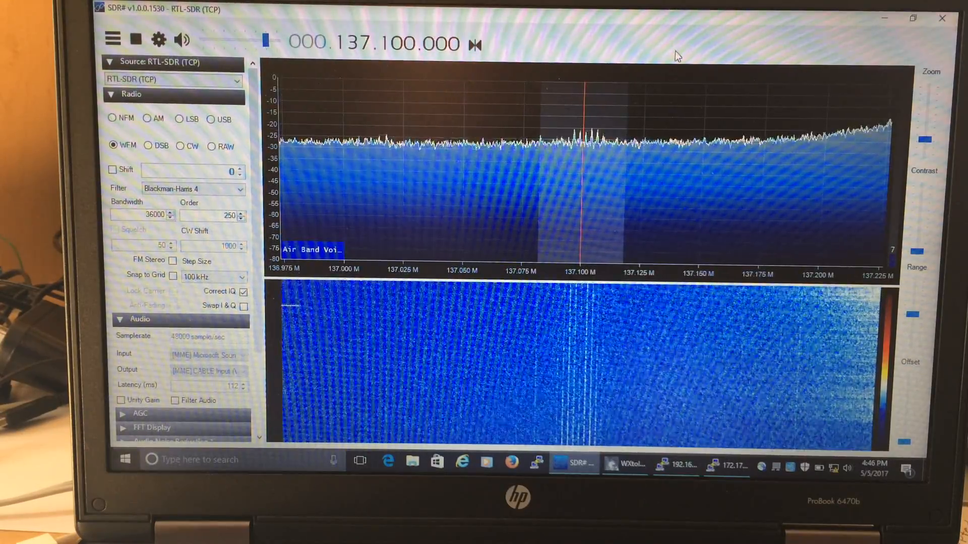
mouse_move(596, 130)
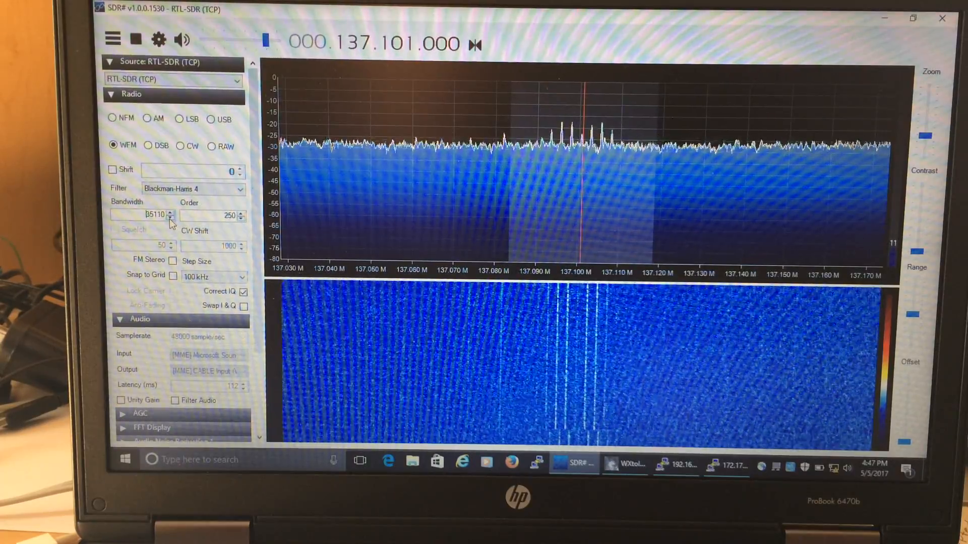
Lower the SDR# filter bandwidth to 32700 Hz and stop the receiver.
click(171, 218)
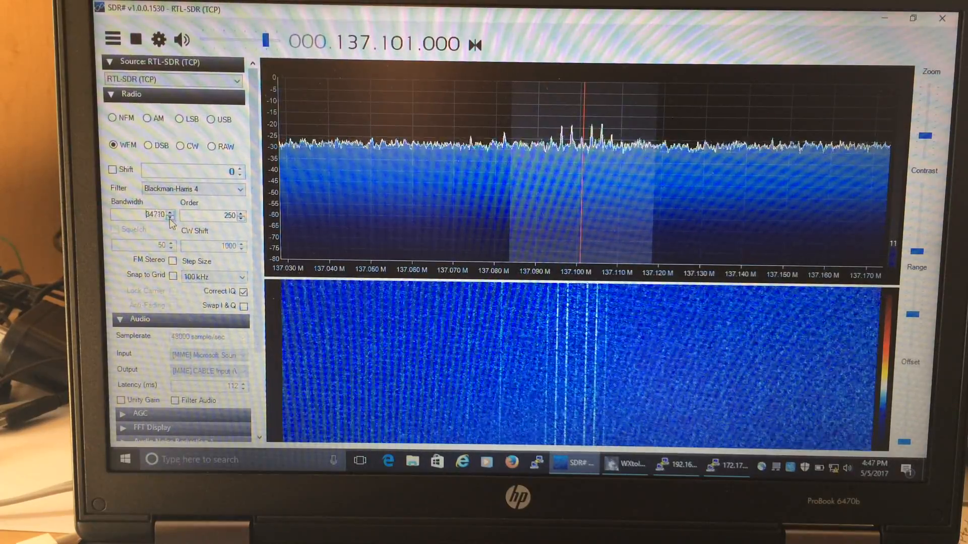
click(171, 217)
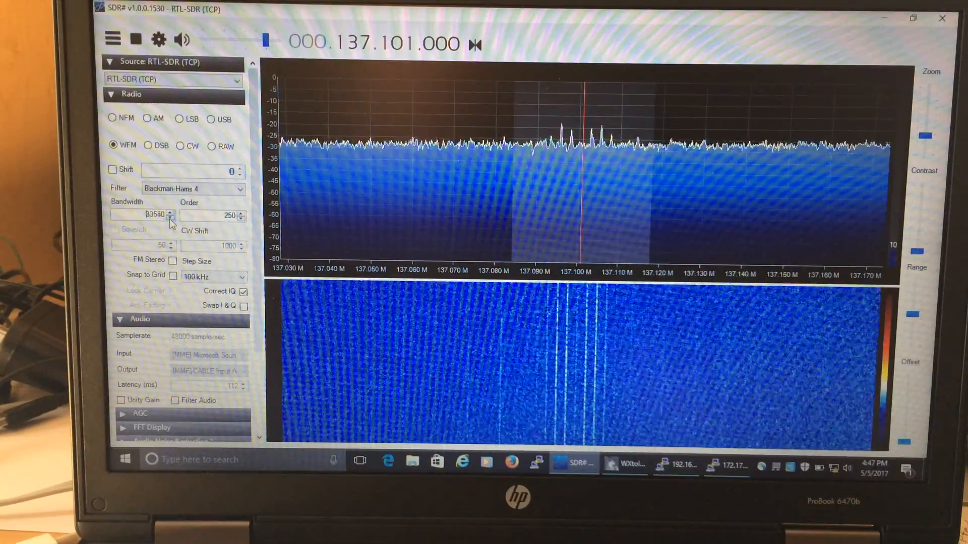
click(171, 217)
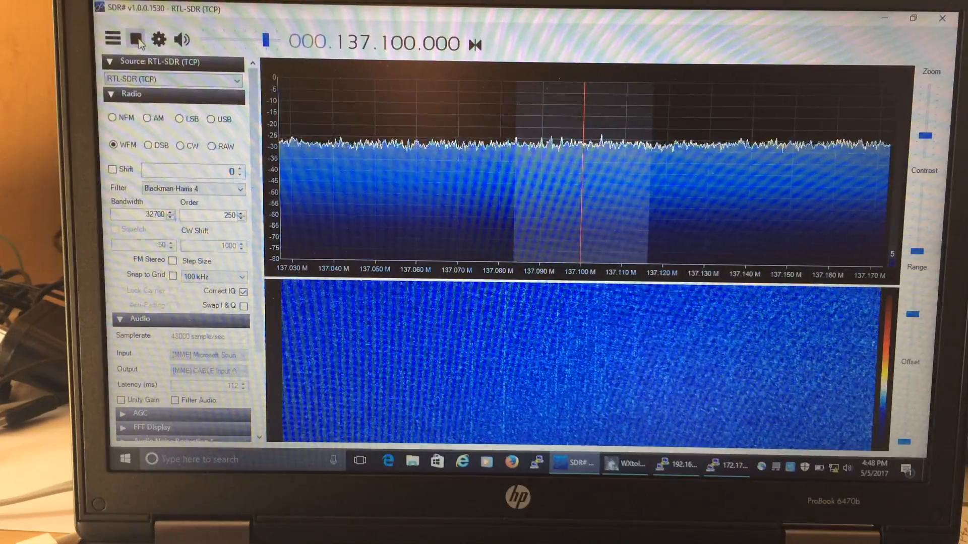
click(135, 39)
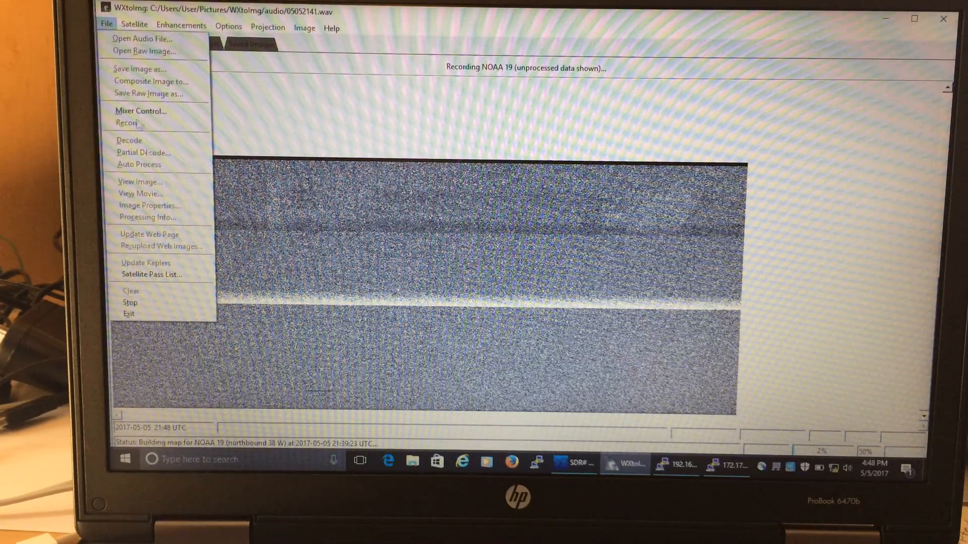
Show WXtoImg's Saved Images gallery of NOAA 19 pictures from 2017-04-24.
click(250, 44)
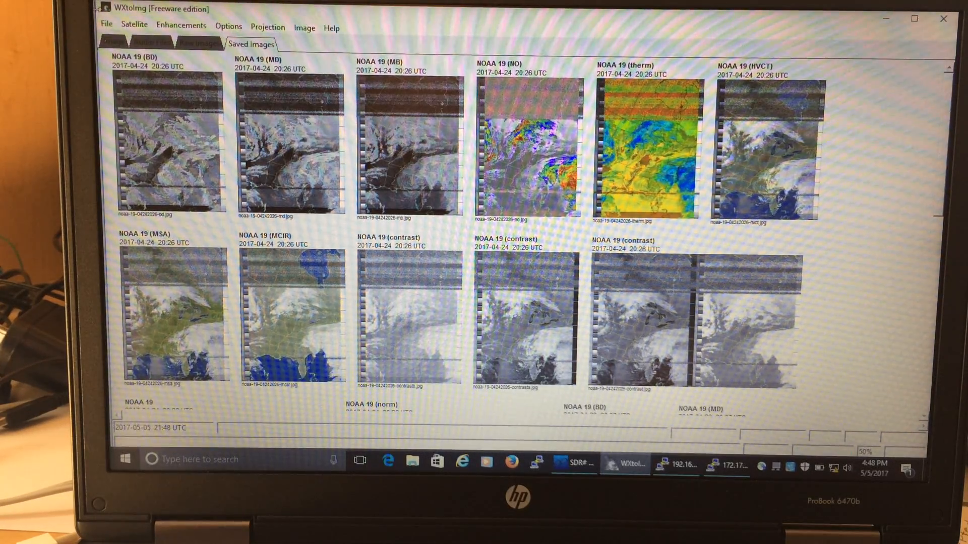
click(106, 27)
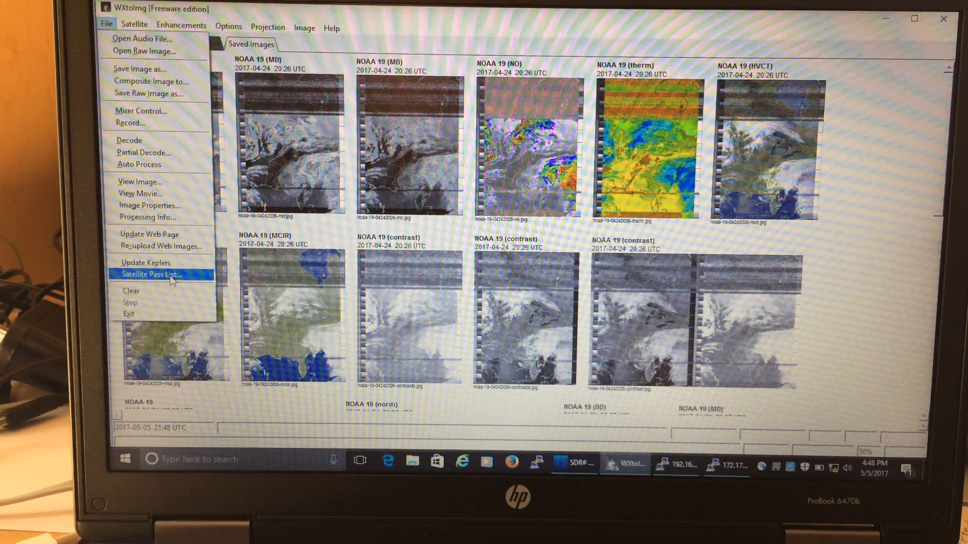
Choose File > Satellite Pass List to see upcoming satellite passes.
click(149, 262)
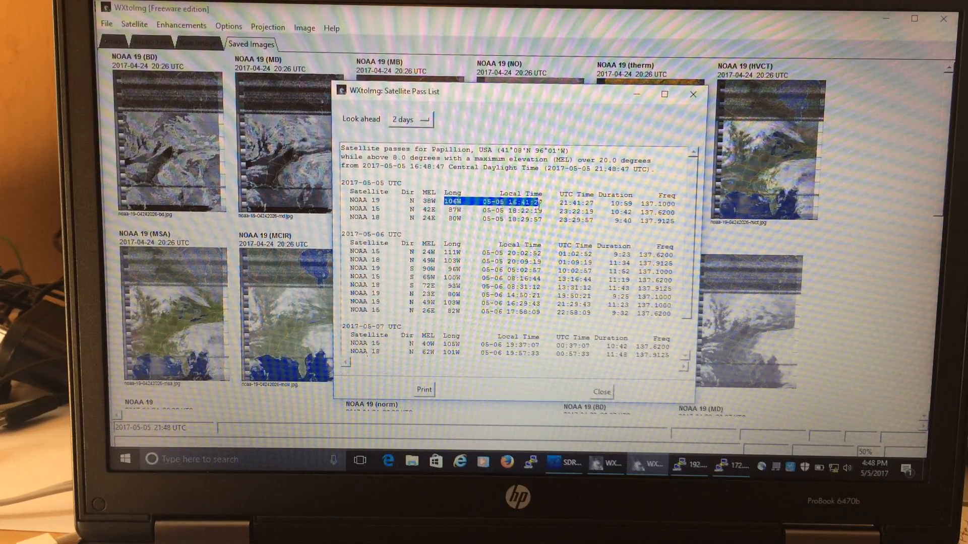
click(426, 203)
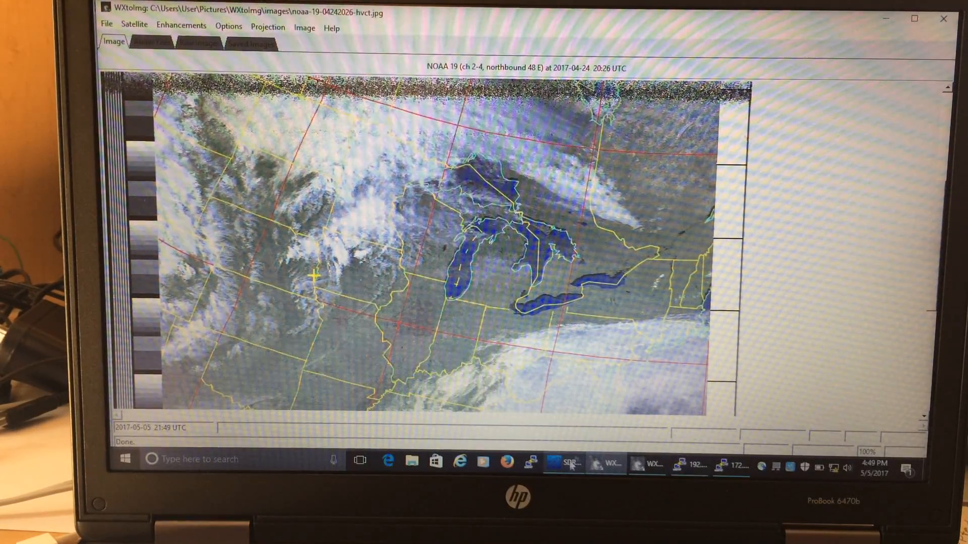
Minimize SDR# and open the IMG_3445 mast-antenna photo from the desktop.
click(561, 464)
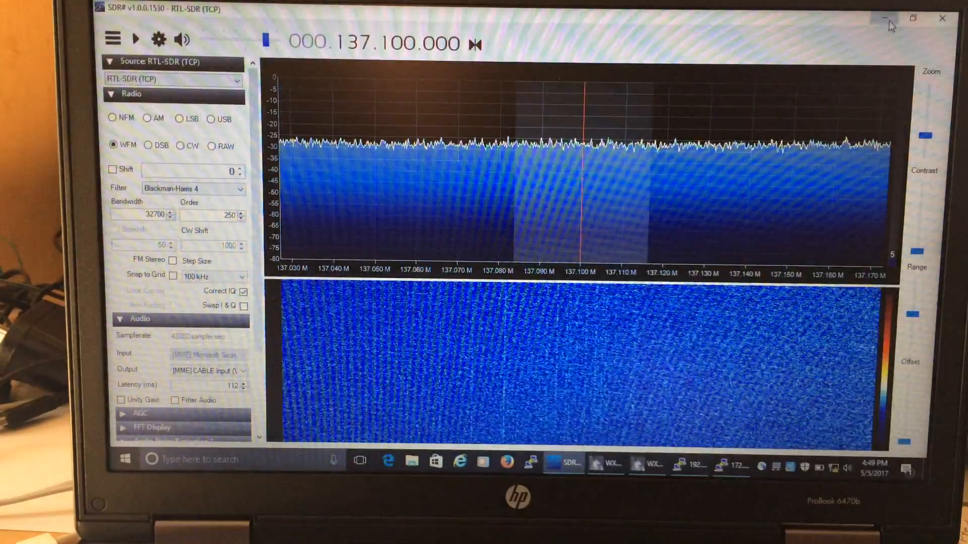
click(885, 17)
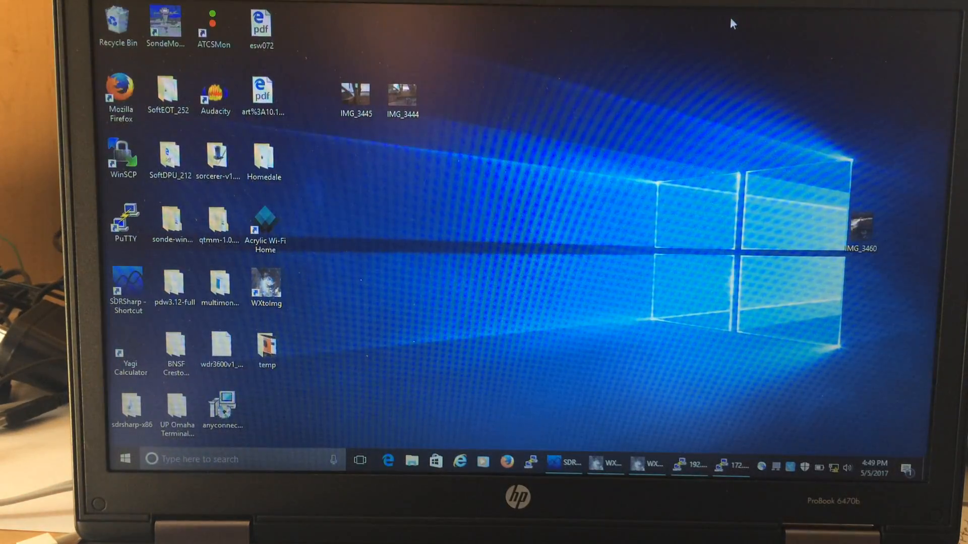
mouse_move(846, 149)
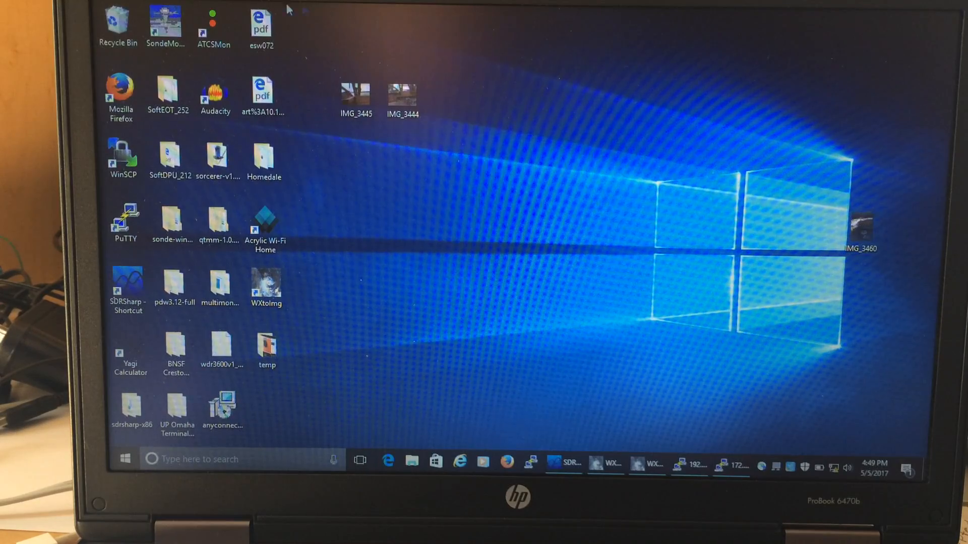
double_click(355, 99)
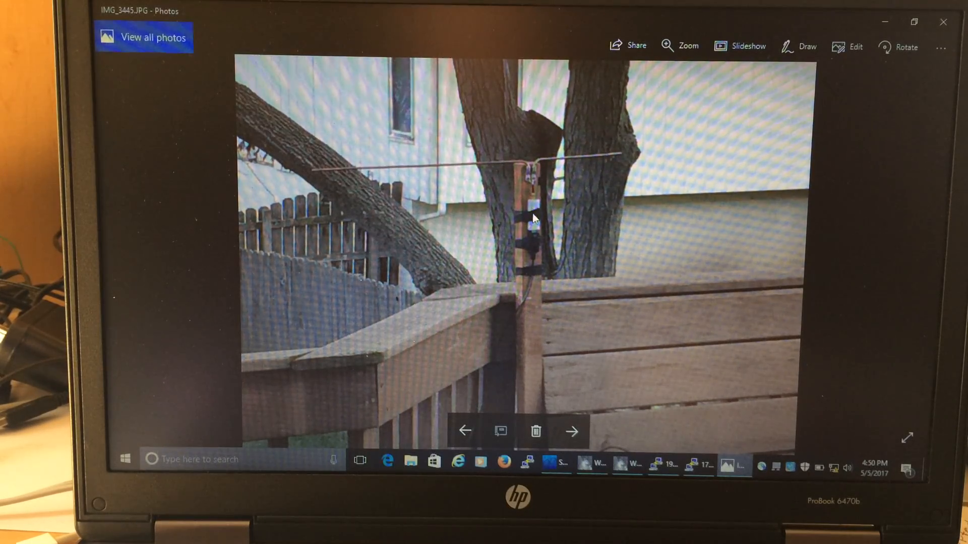
mouse_move(542, 241)
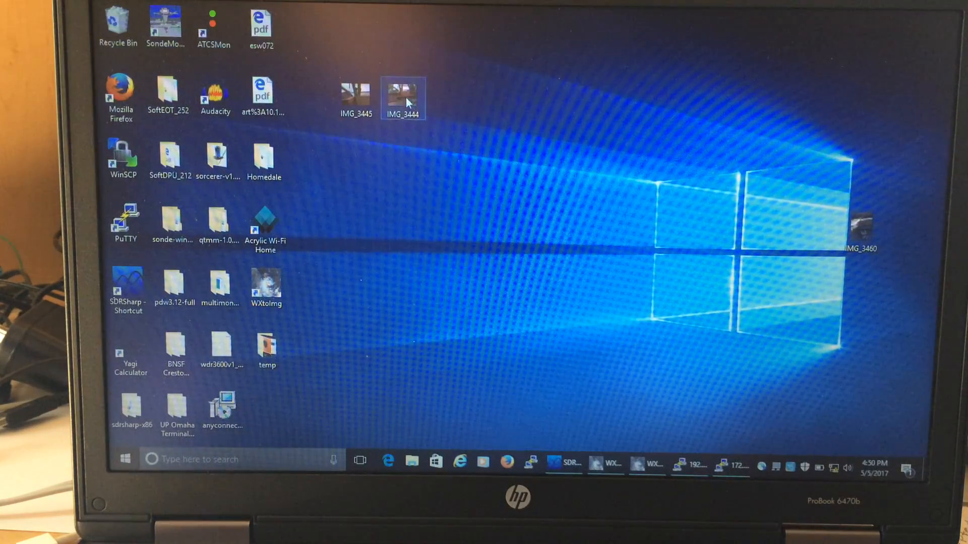
double_click(404, 99)
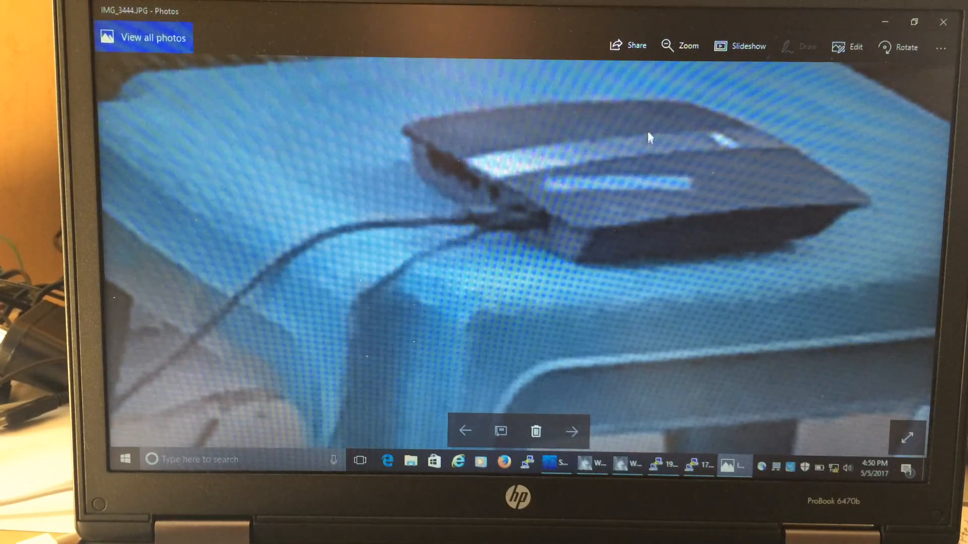
mouse_move(474, 215)
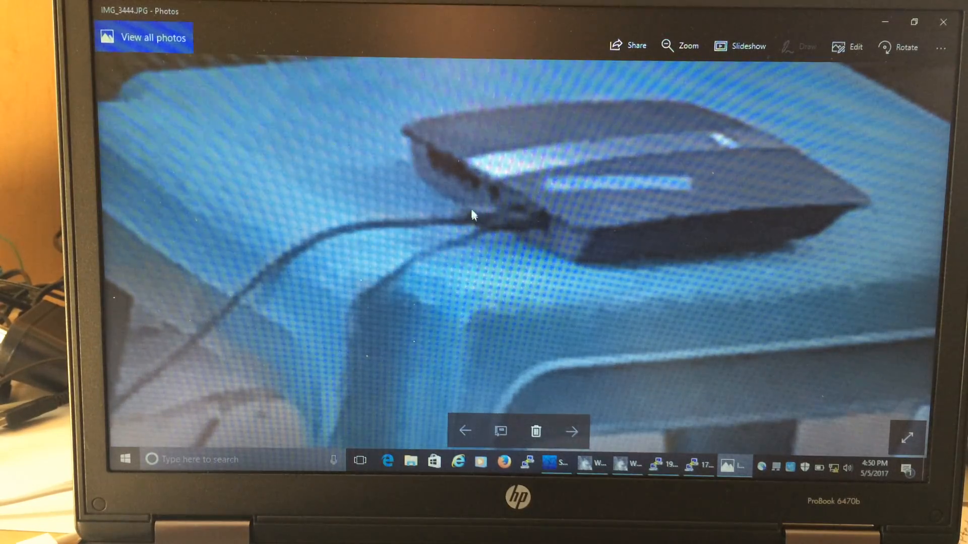
mouse_move(626, 165)
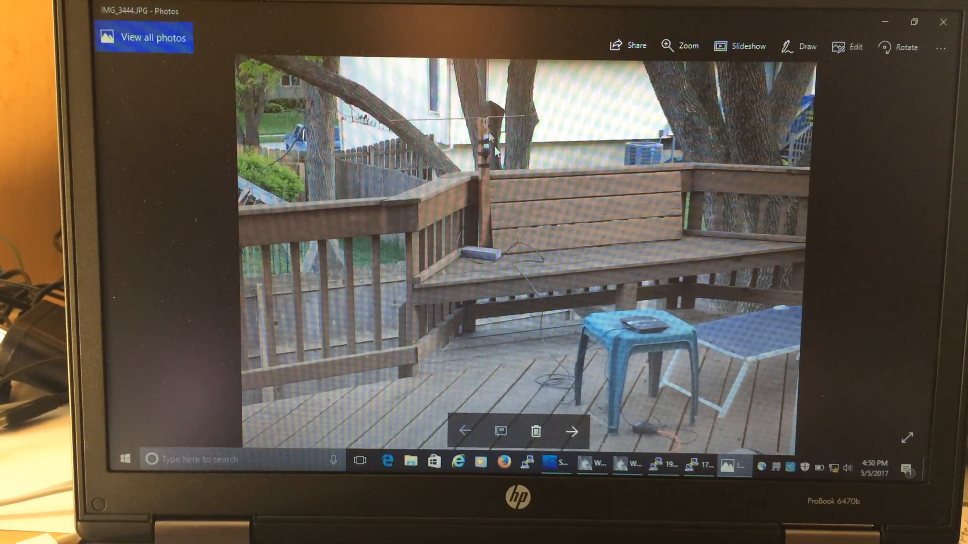
mouse_move(648, 328)
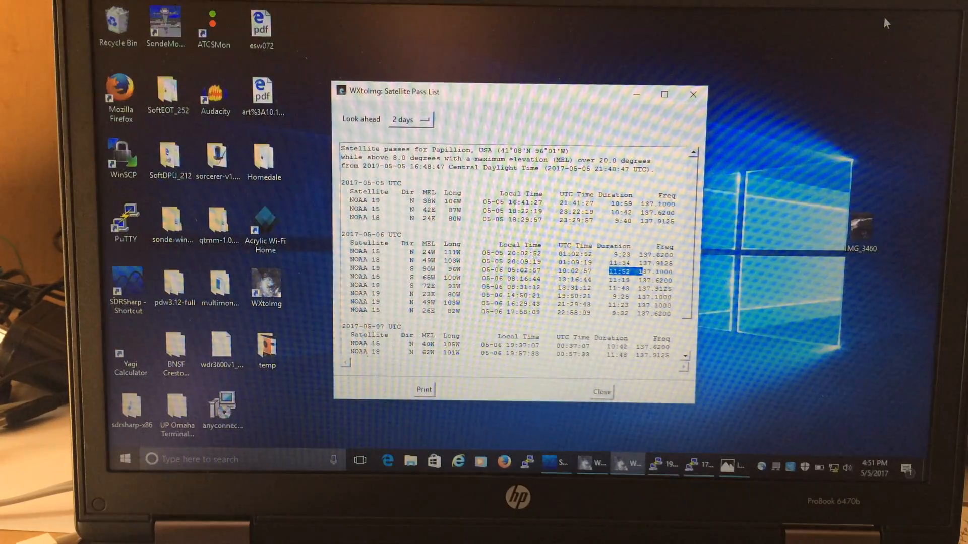
mouse_move(596, 99)
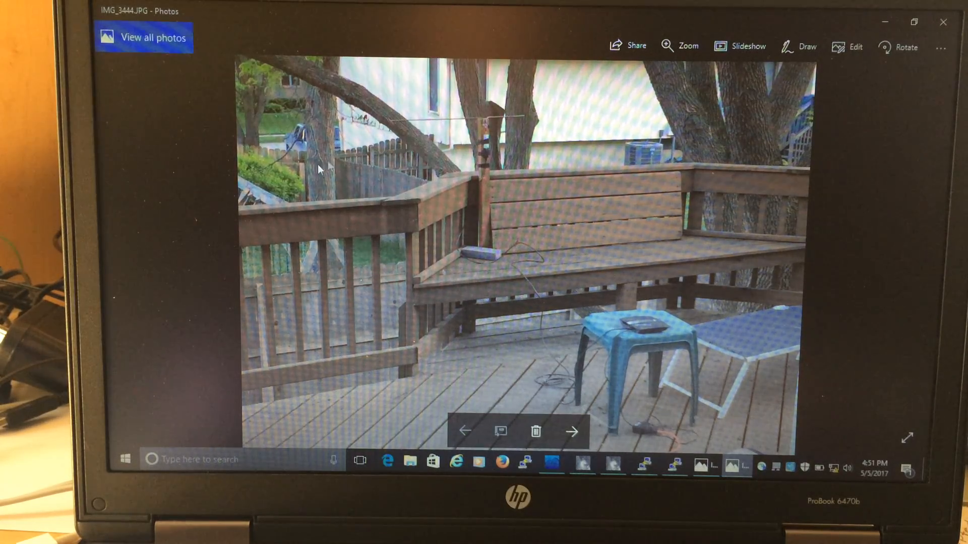
mouse_move(735, 155)
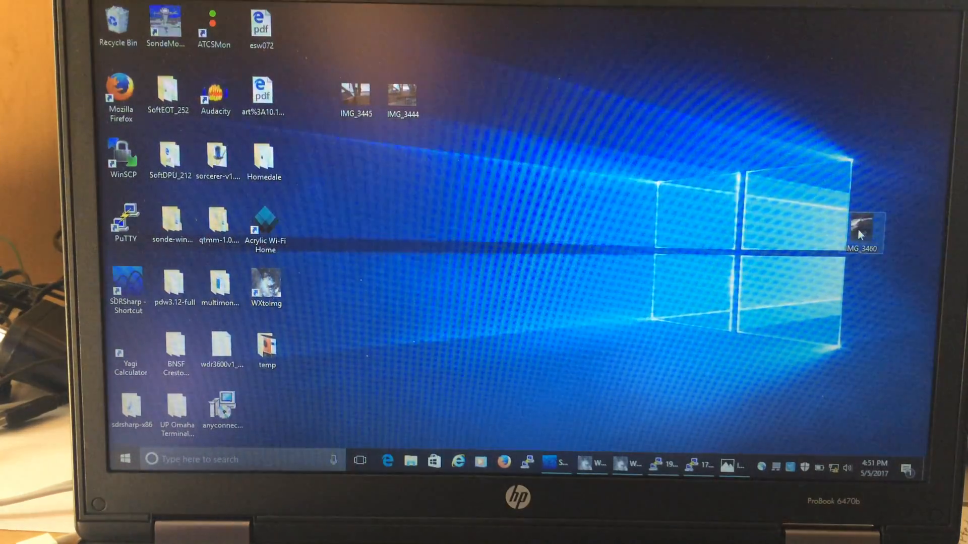
View the IMG_3460 deck antenna photo, then restore SDR# from the taskbar.
double_click(864, 232)
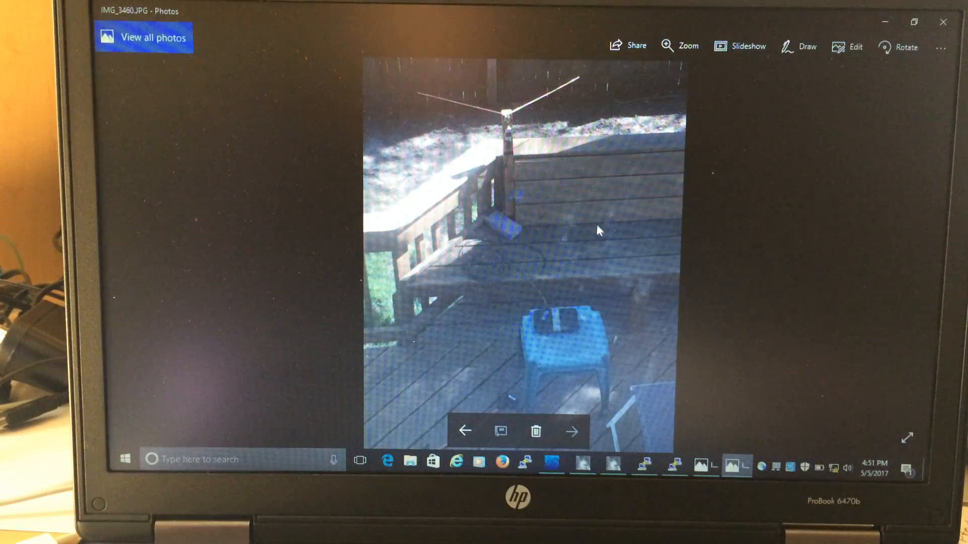
mouse_move(253, 218)
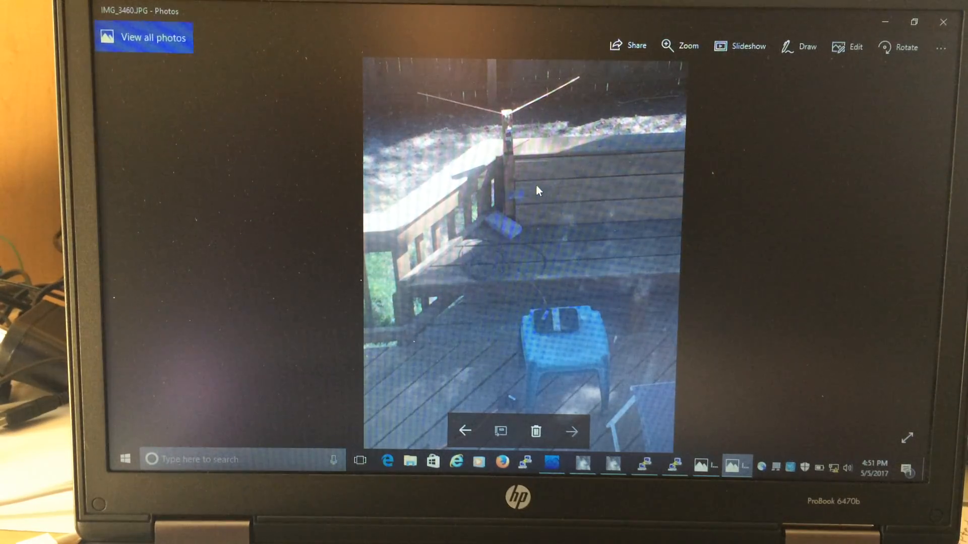
mouse_move(555, 258)
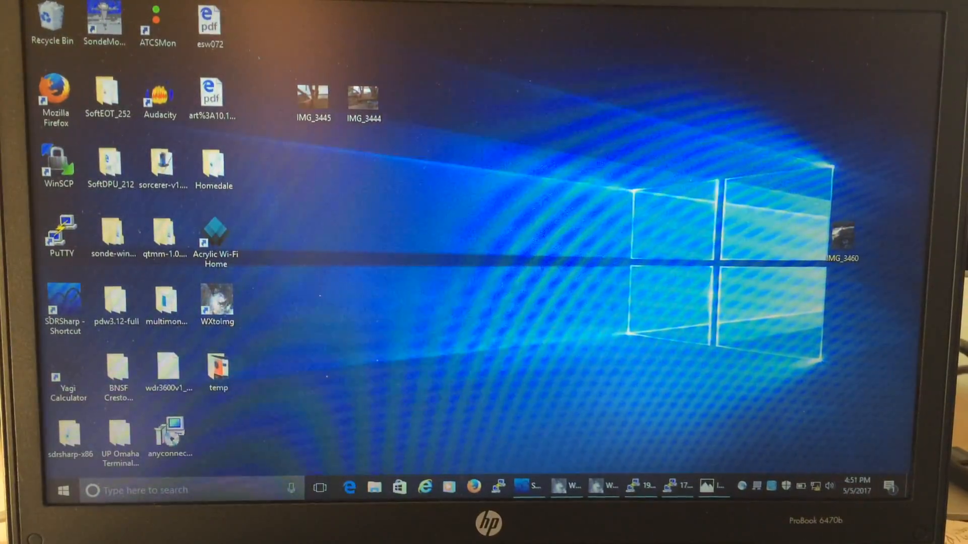
click(528, 488)
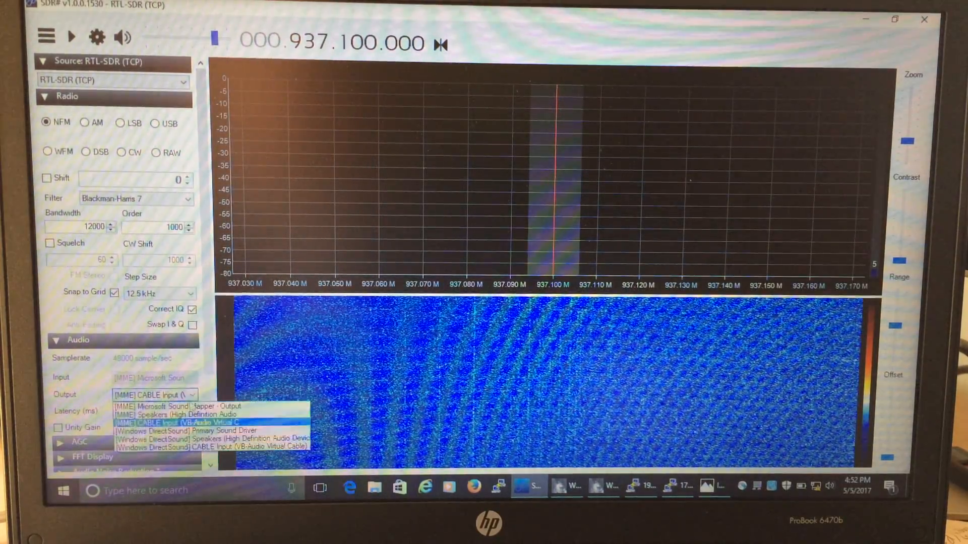
Send SDR# audio to Speakers (High Definition Audio) and start receiving at 929.9375 MHz.
click(152, 414)
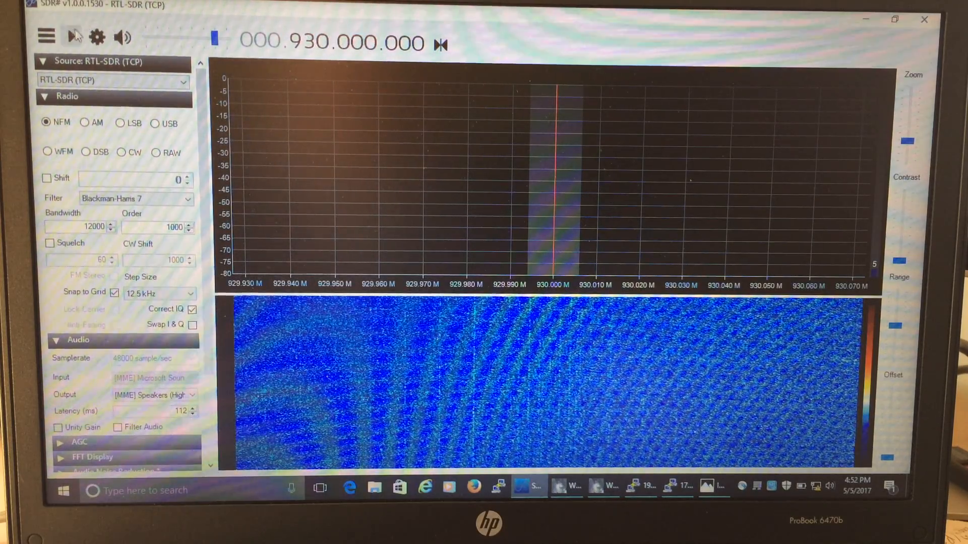
click(72, 37)
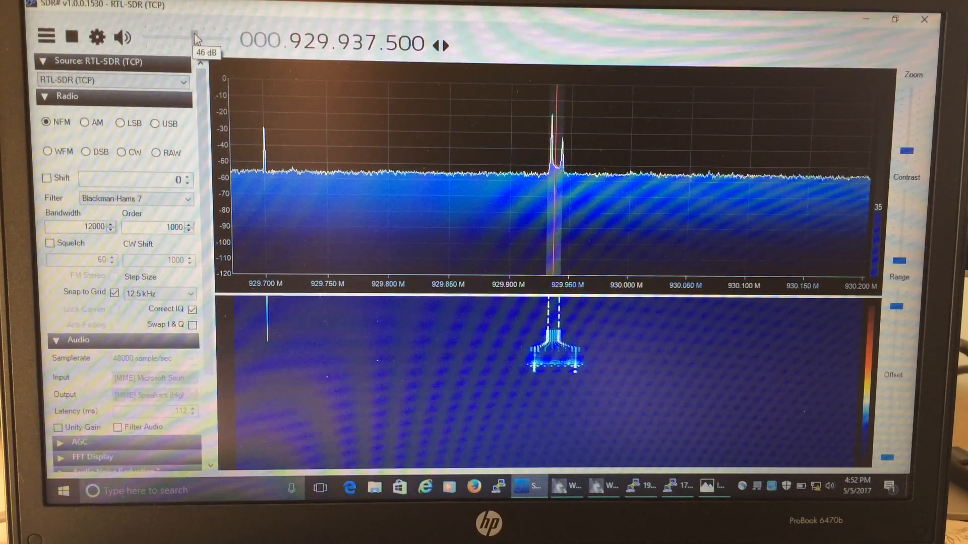
Raise the SDR# gain, then stop and restart reception on the pager frequency.
drag(179, 38, 194, 38)
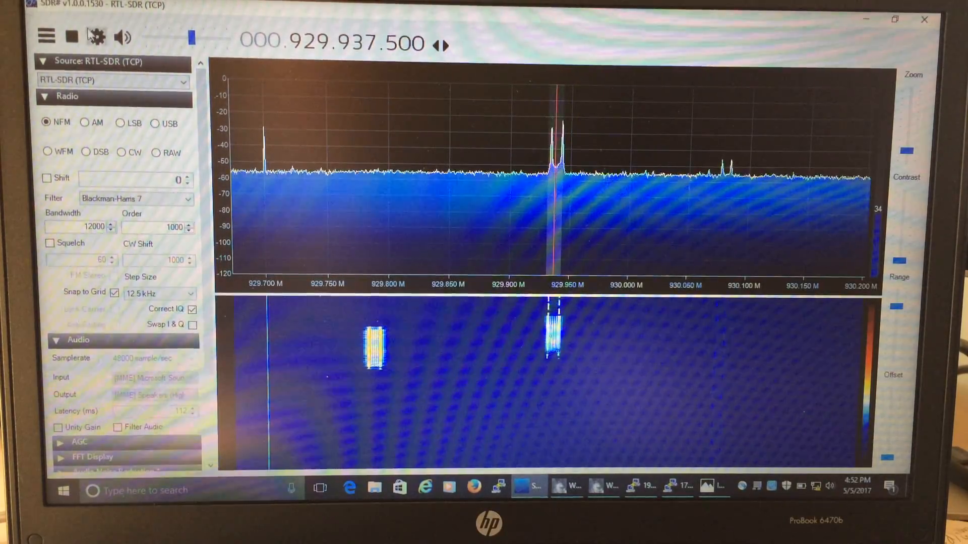
click(72, 37)
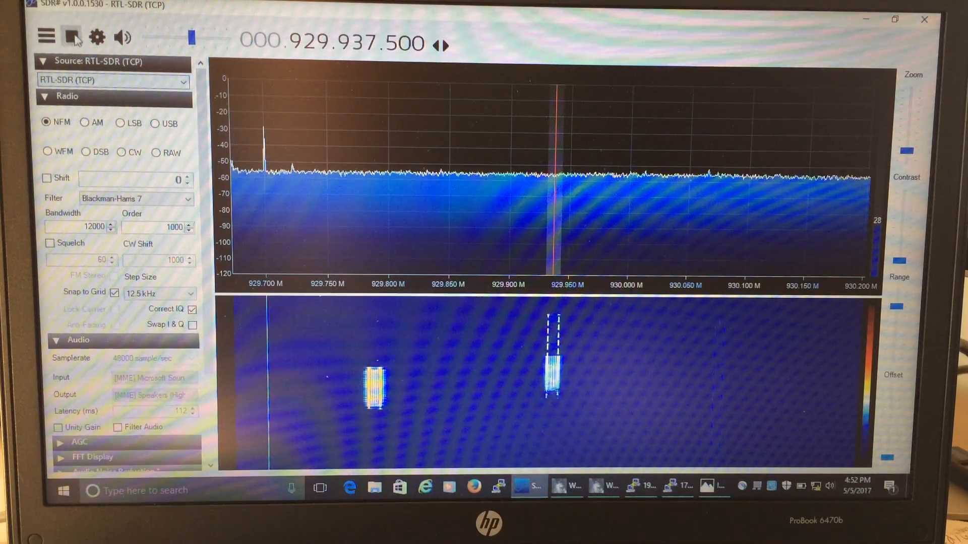
click(72, 36)
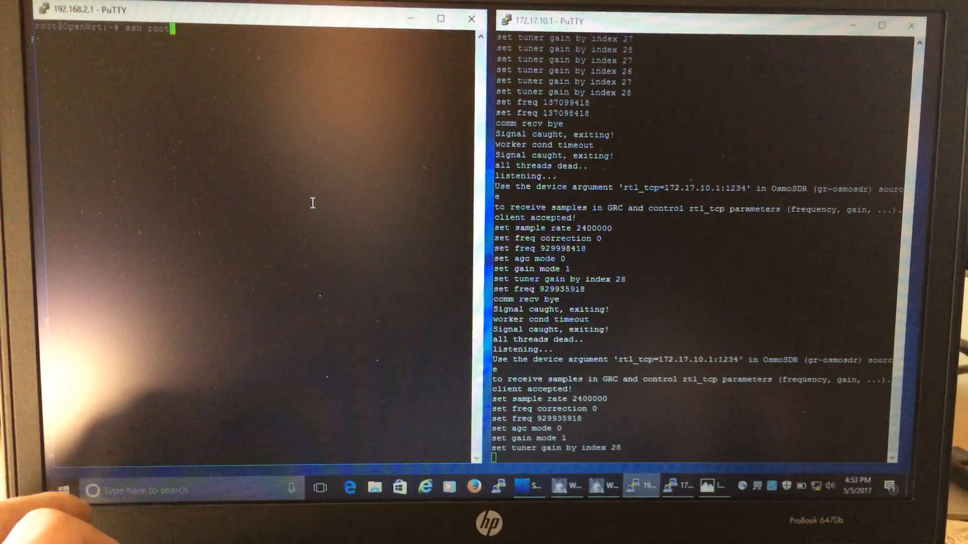
text(172.17.10.1)
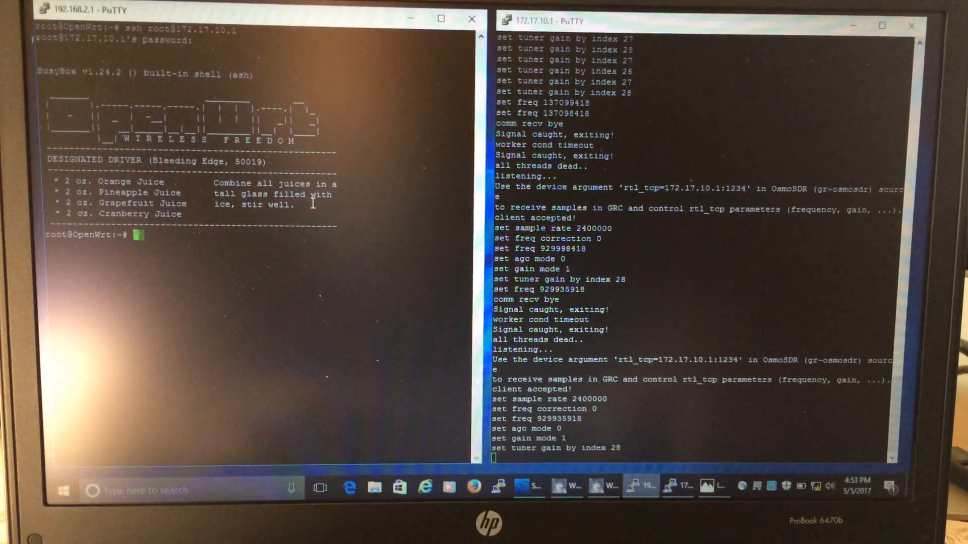
text(htop)
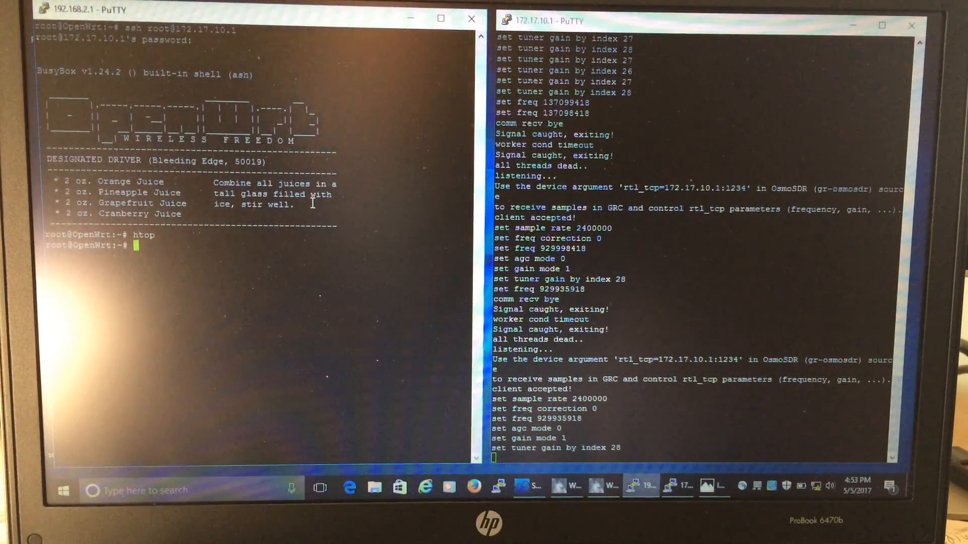
text(exi)
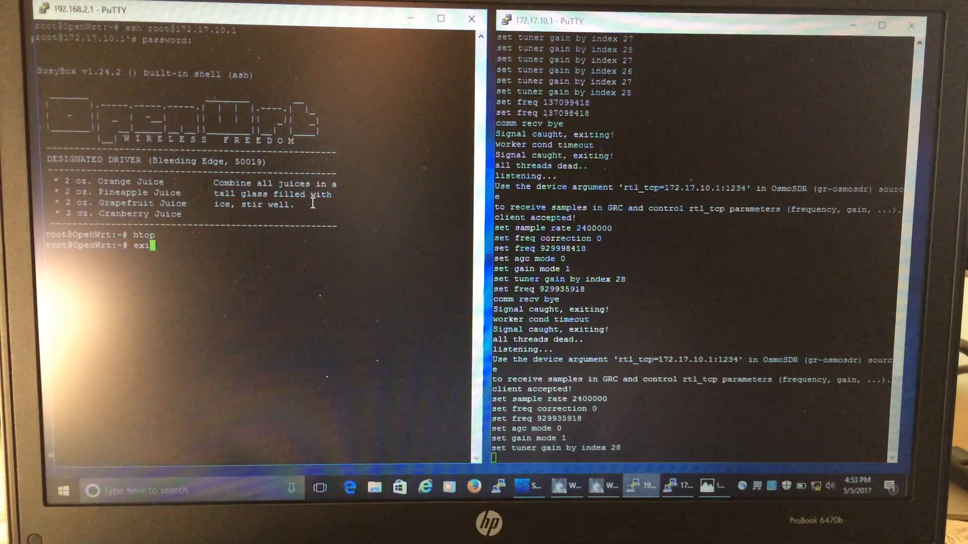